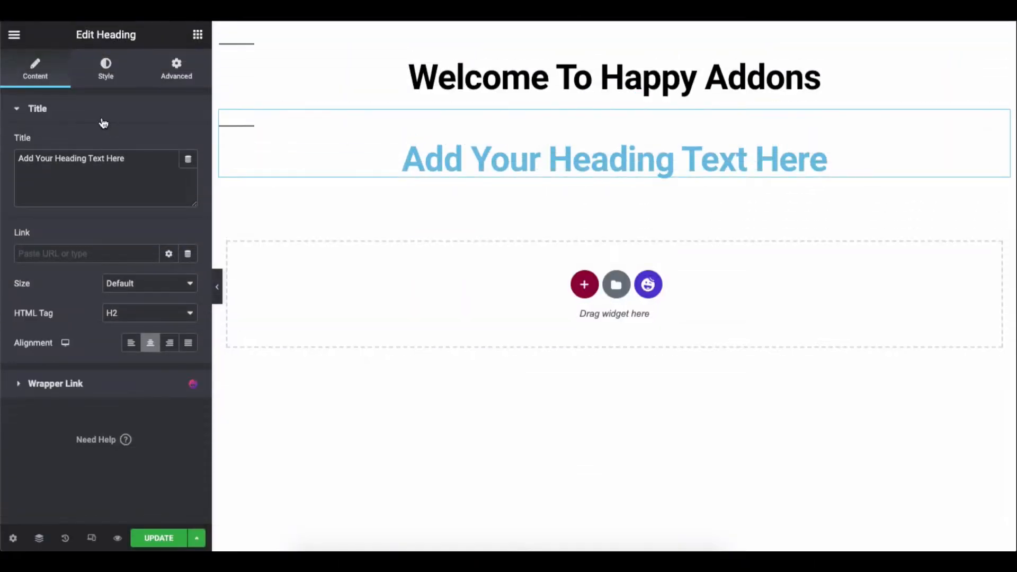
- Collapse the Advanced Heading's Style and Content title sections, then go to the HappyAddons demo page
click(105, 67)
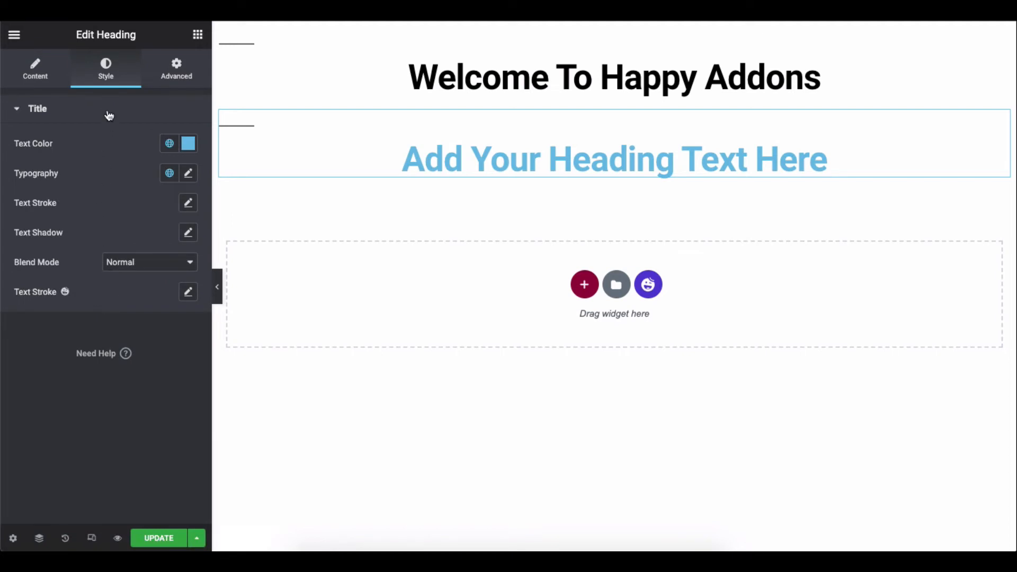
click(37, 108)
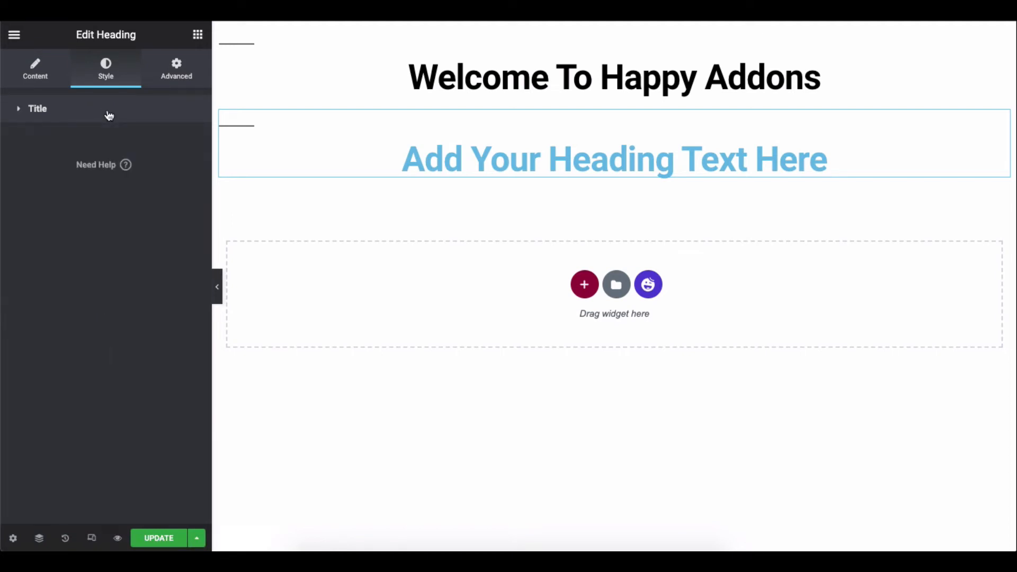
click(35, 67)
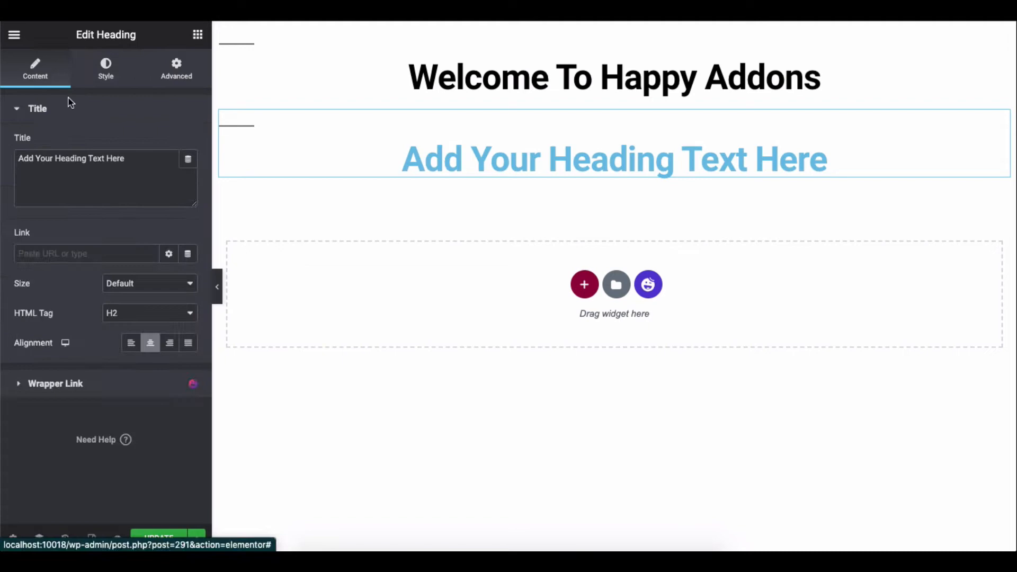
click(38, 108)
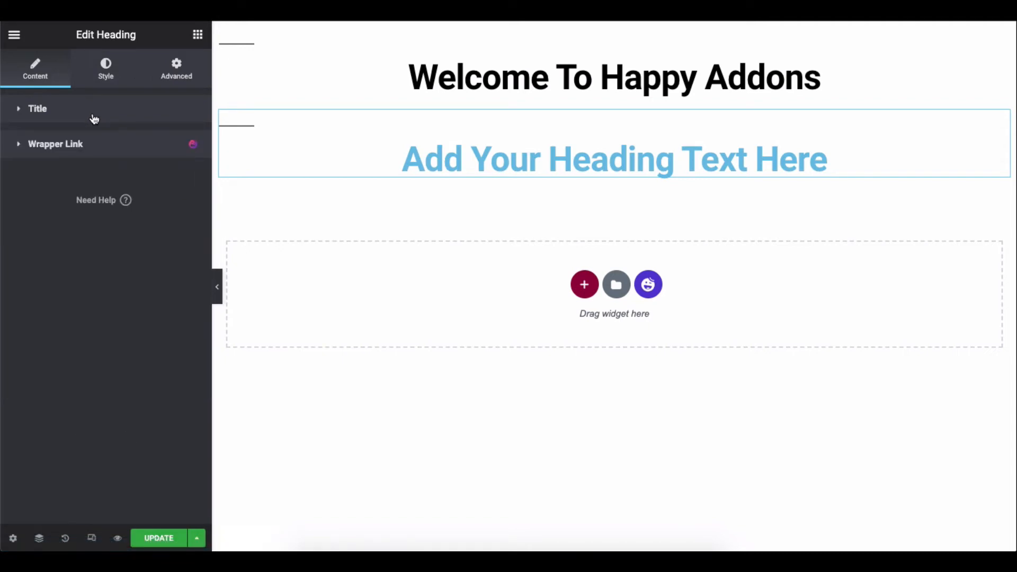
click(613, 160)
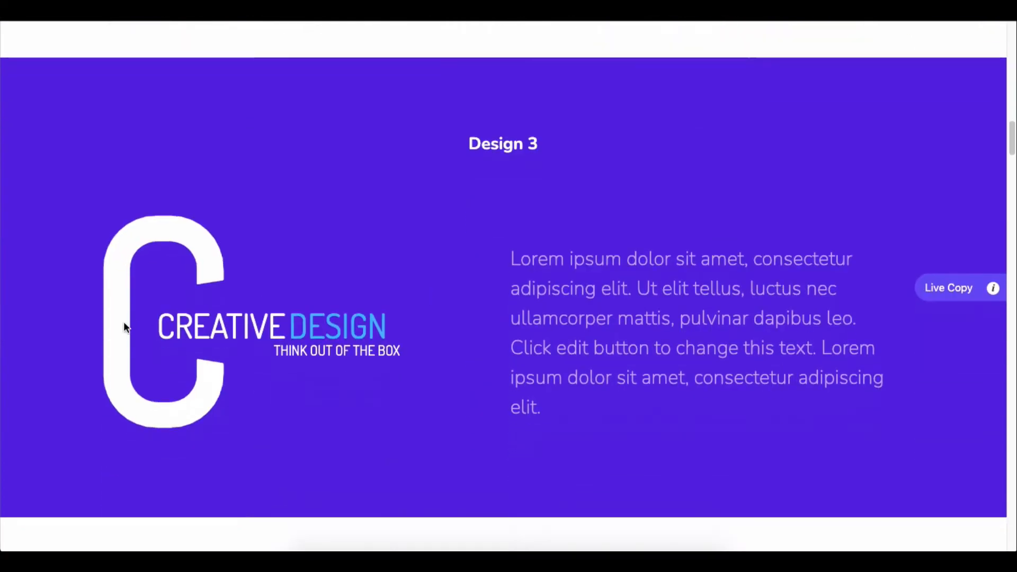
- Scroll down the Advanced Heading demo page through Designs 3 to 14
scroll(down, 3)
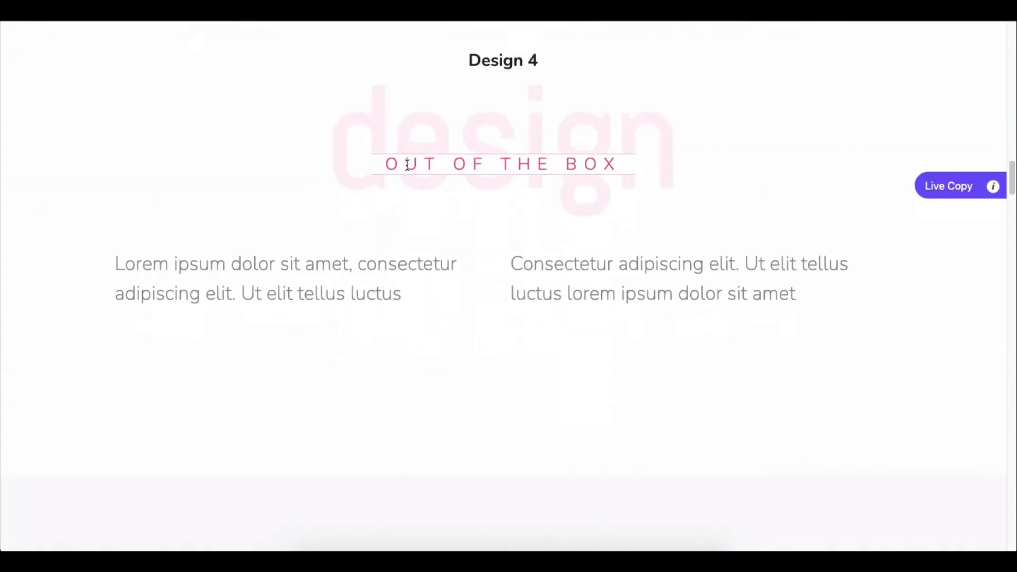
scroll(down, 3)
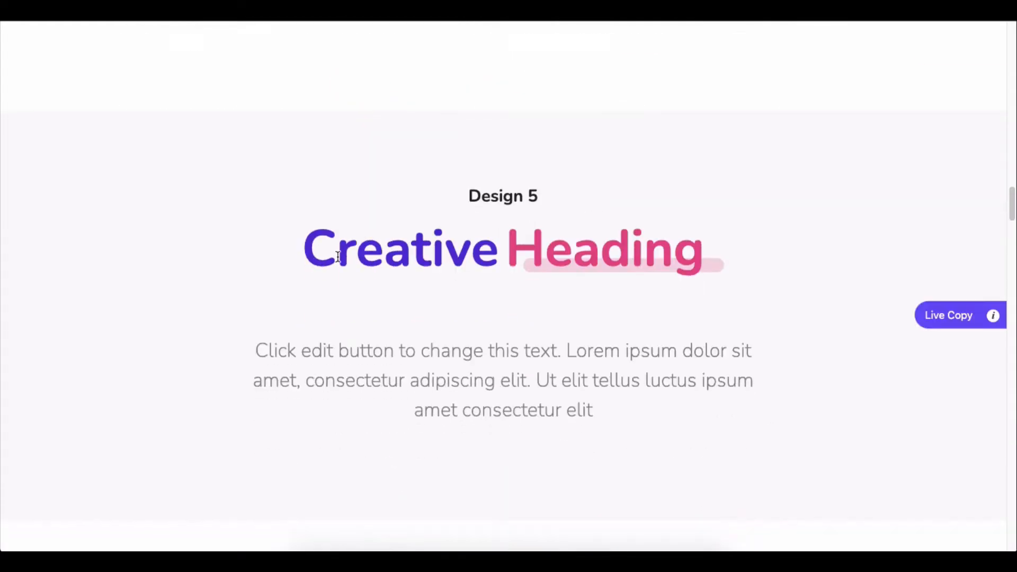
scroll(down, 3)
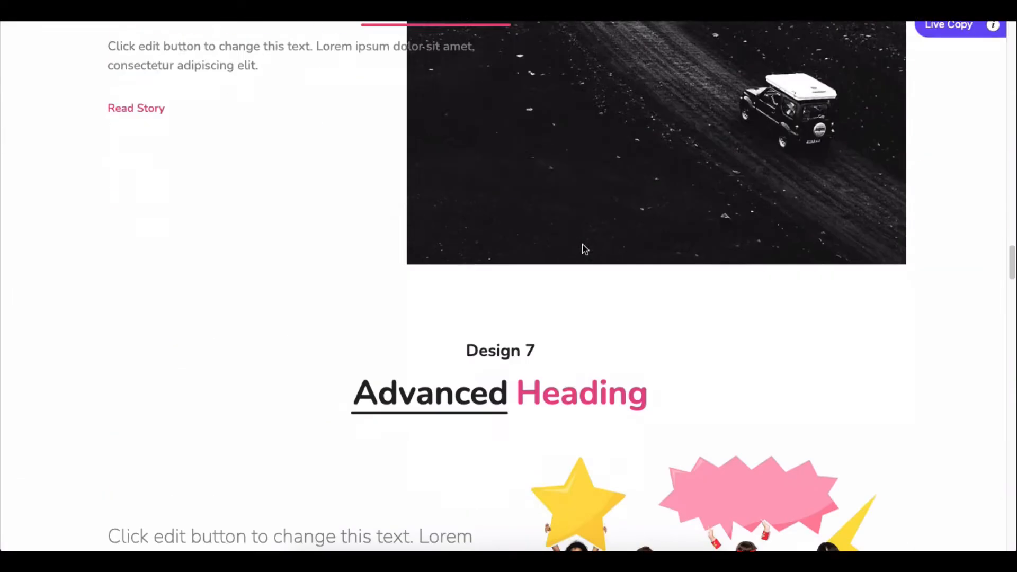
scroll(down, 3)
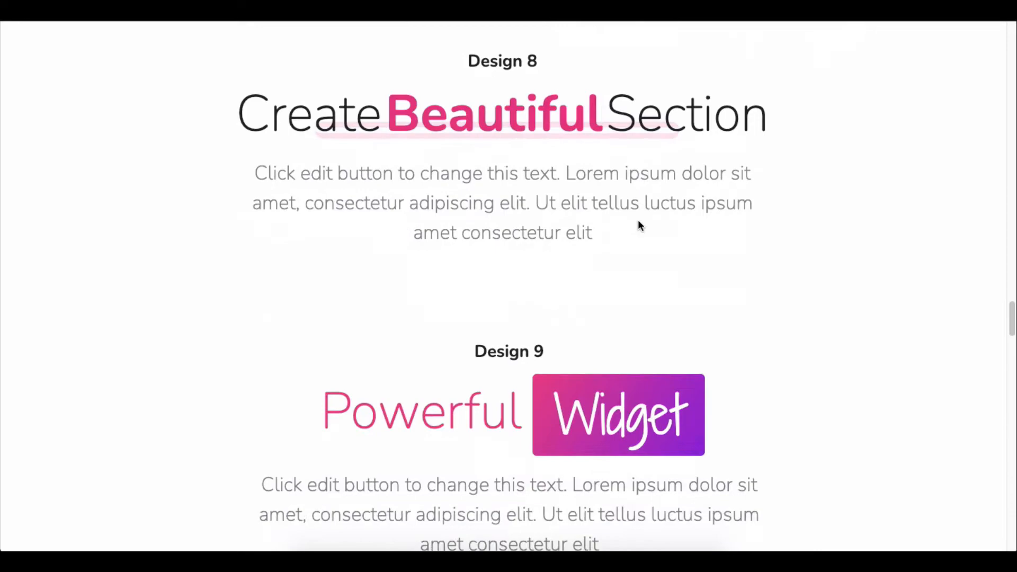
scroll(down, 3)
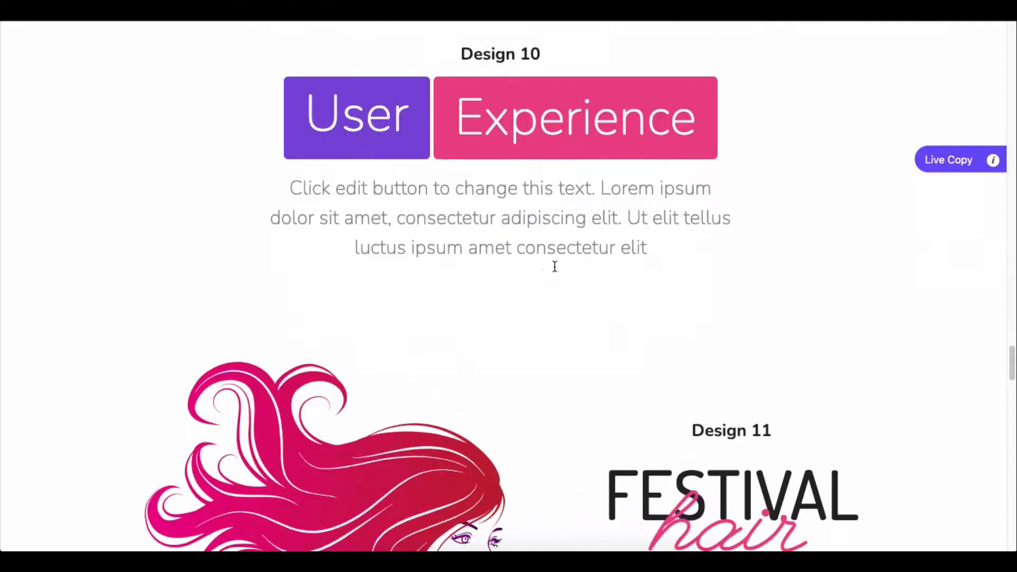
scroll(down, 3)
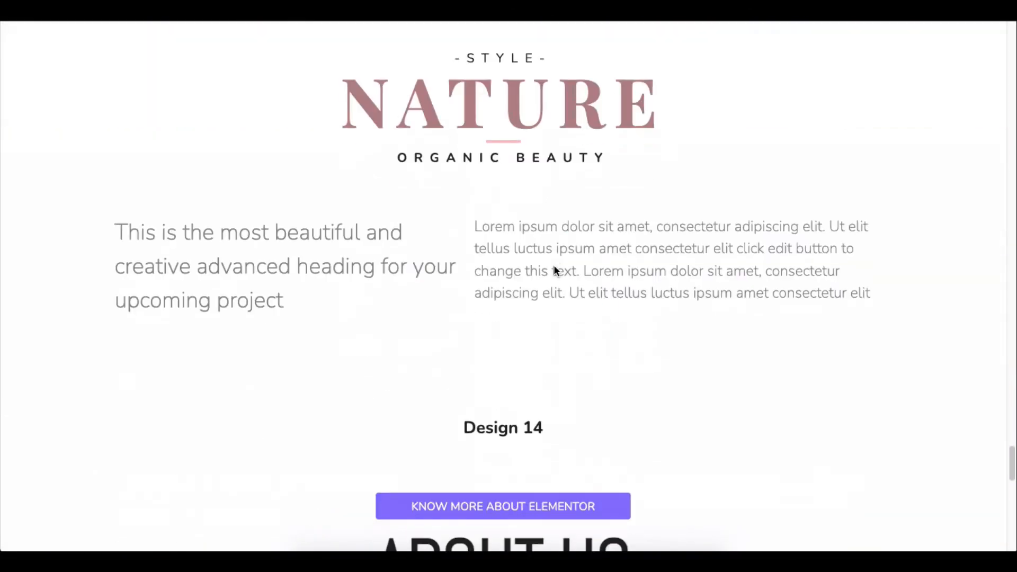
scroll(down, 3)
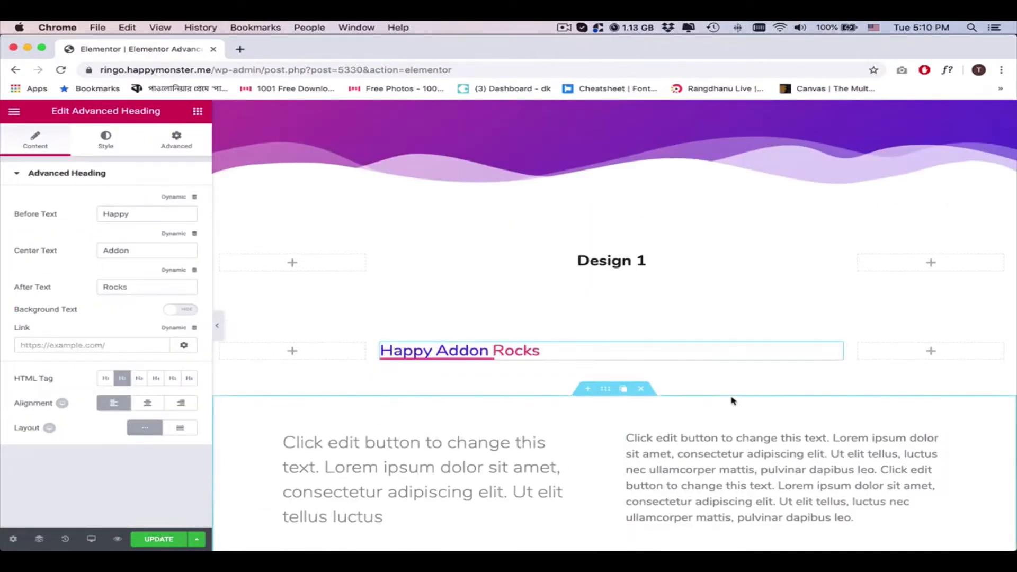
- Make the heading read 'Creative Design' by setting Center Text to Design and deleting the after text 'Rocks'
text(Design)
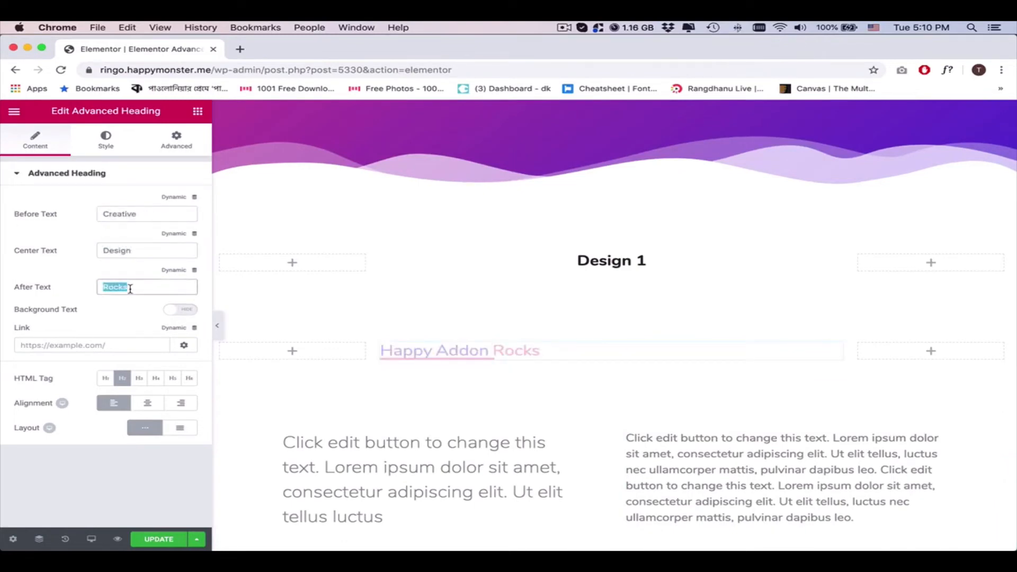
key(Delete)
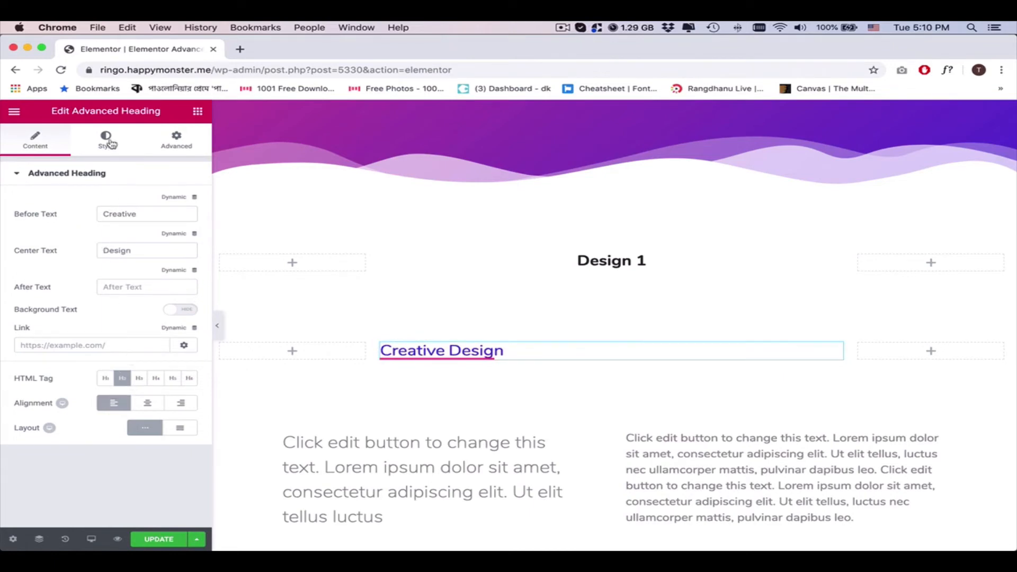
- Set the heading's Border Type to None to remove its underline
click(106, 140)
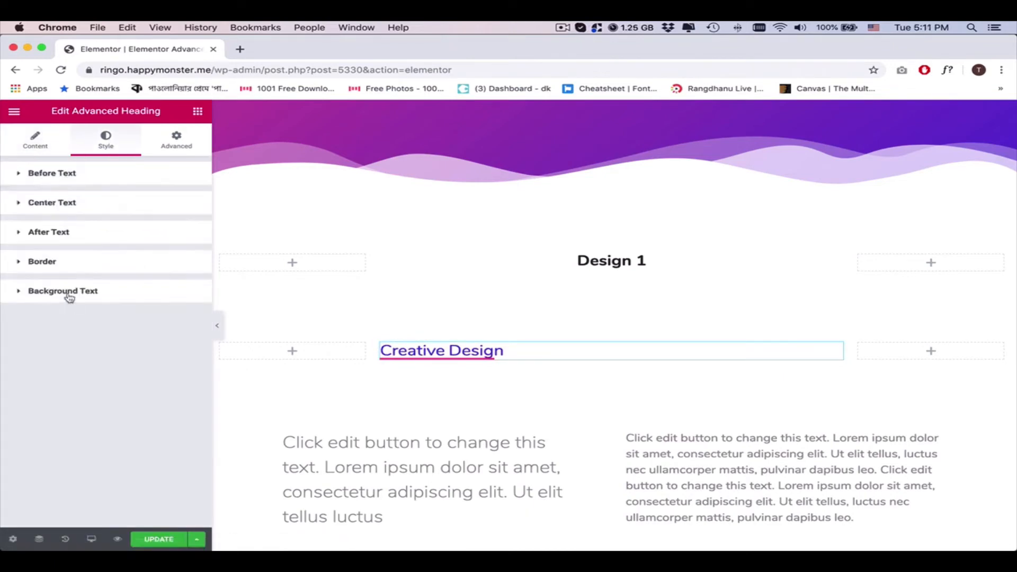
click(42, 261)
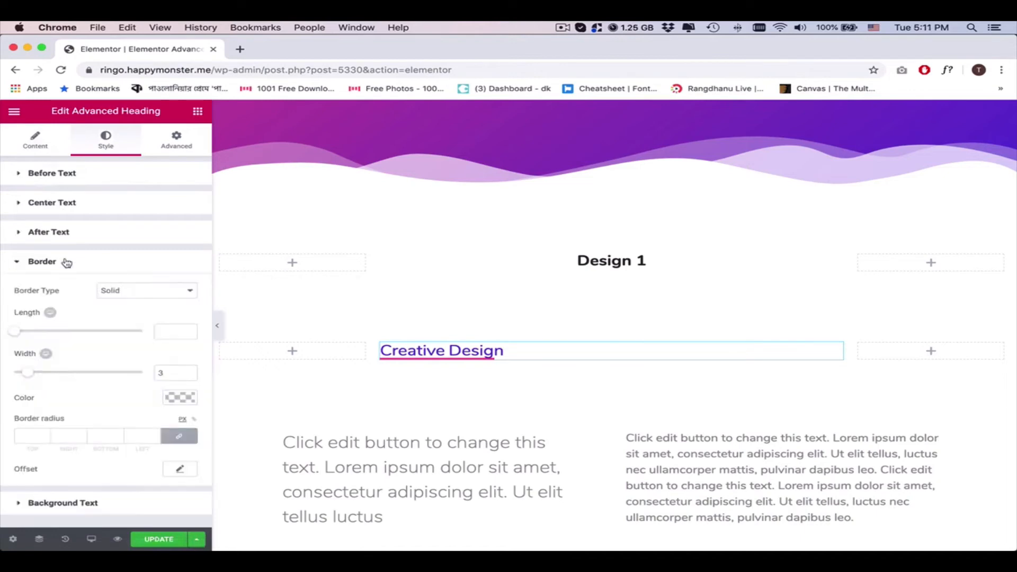
click(145, 291)
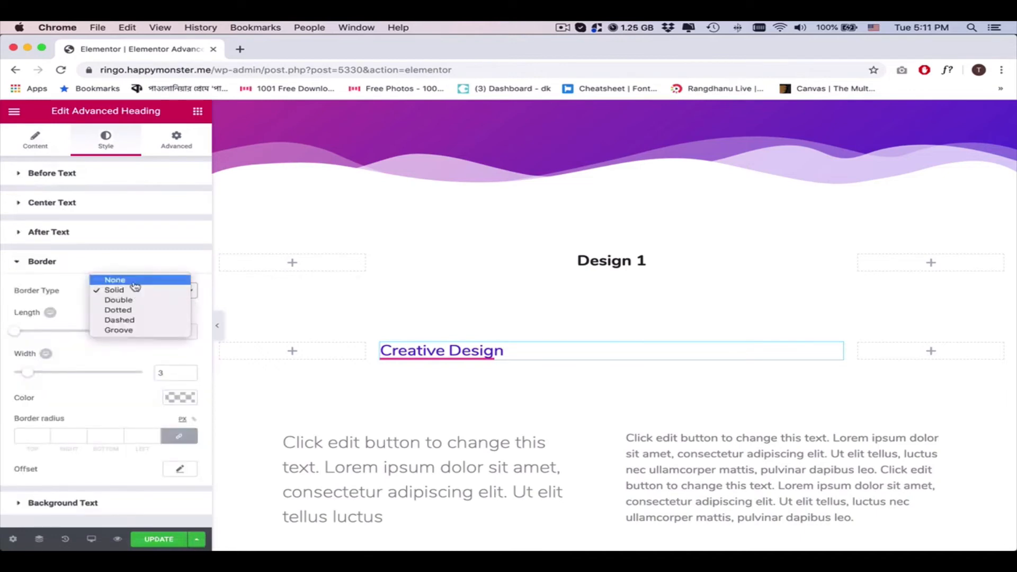
click(114, 279)
text(48)
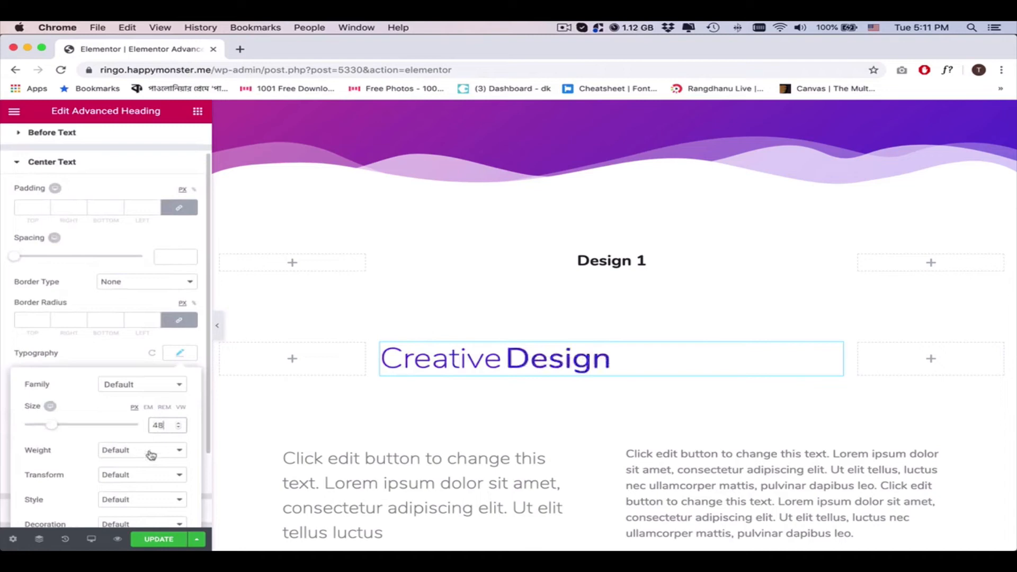
- Make 'Design' extra bold at weight 800 and center the heading in its column
click(141, 449)
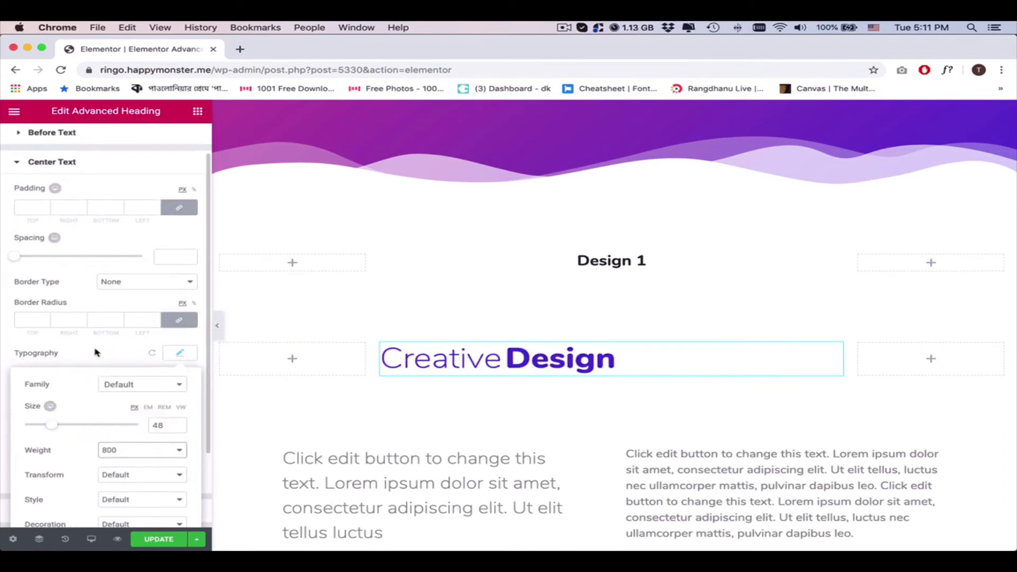
click(35, 140)
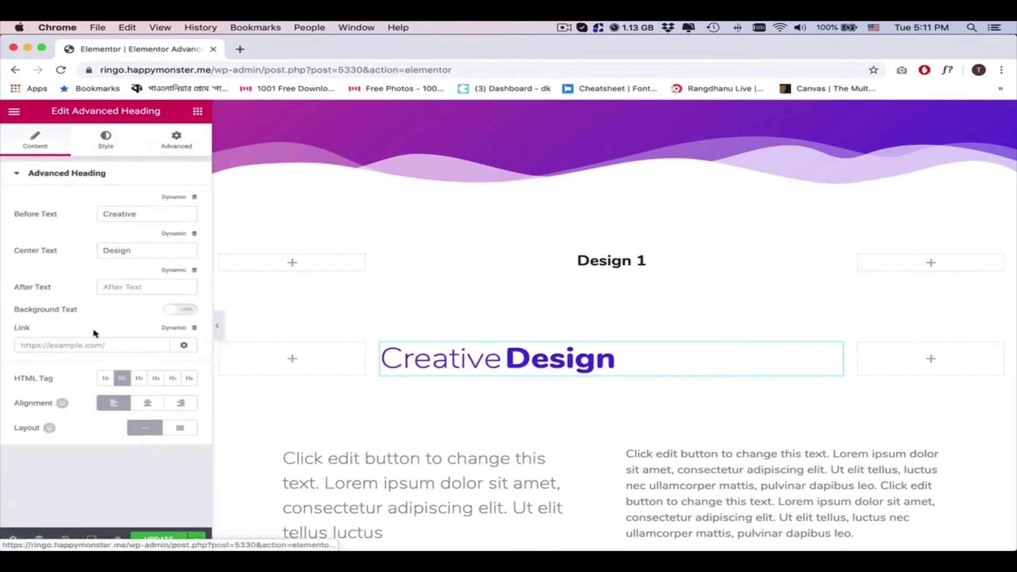
click(147, 402)
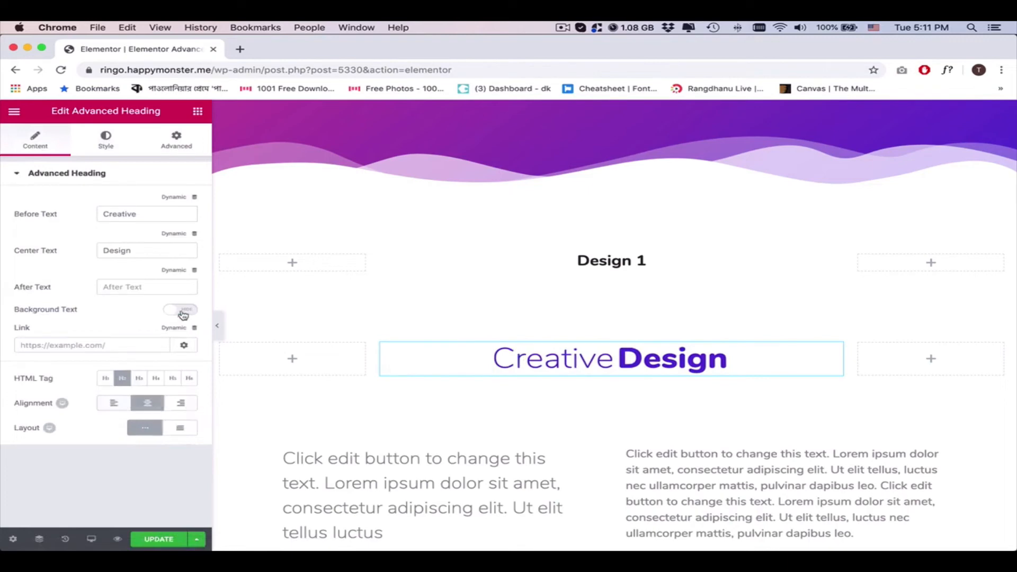
- Enable Background Text with the word 'instant' as its content
click(186, 309)
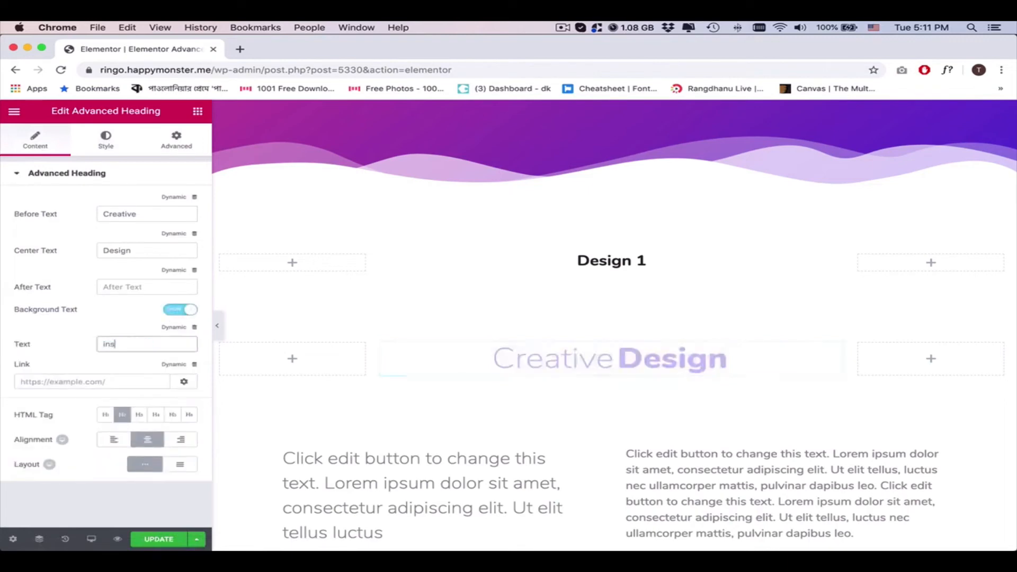
text(instant)
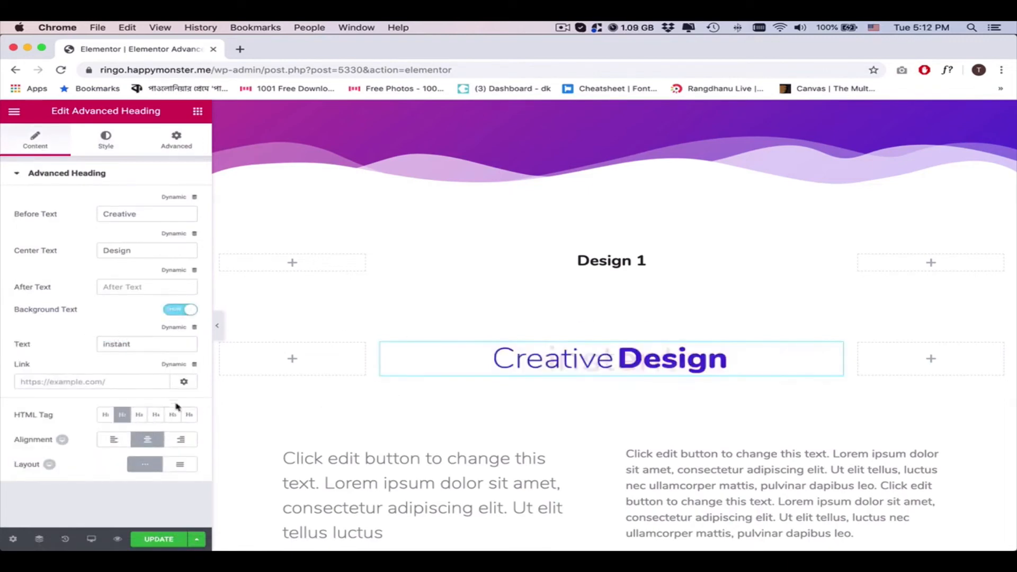
click(104, 140)
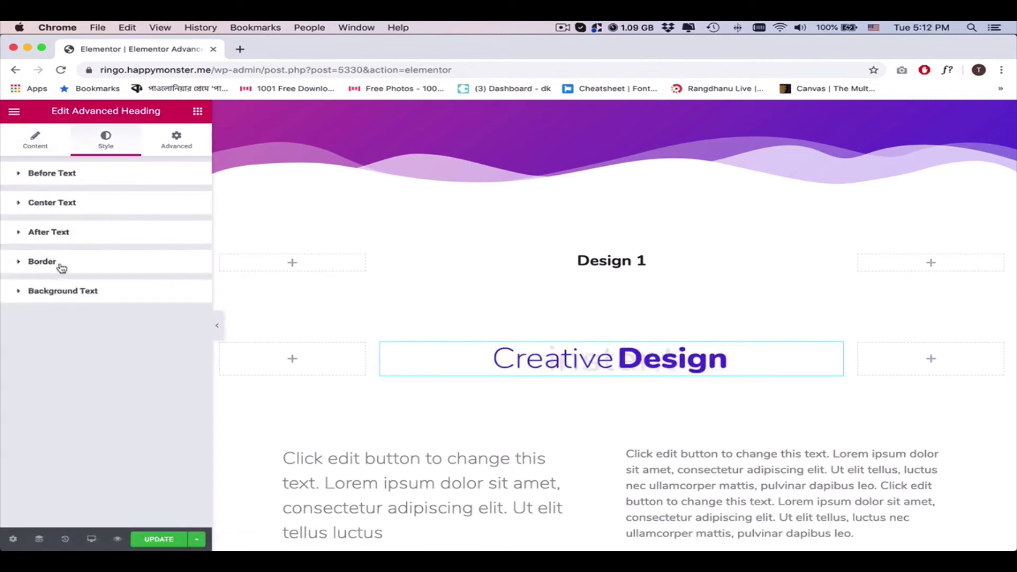
- Style the 'instant' background text as Montserrat weight 800 with vertical offset -8, then preview the page
click(62, 291)
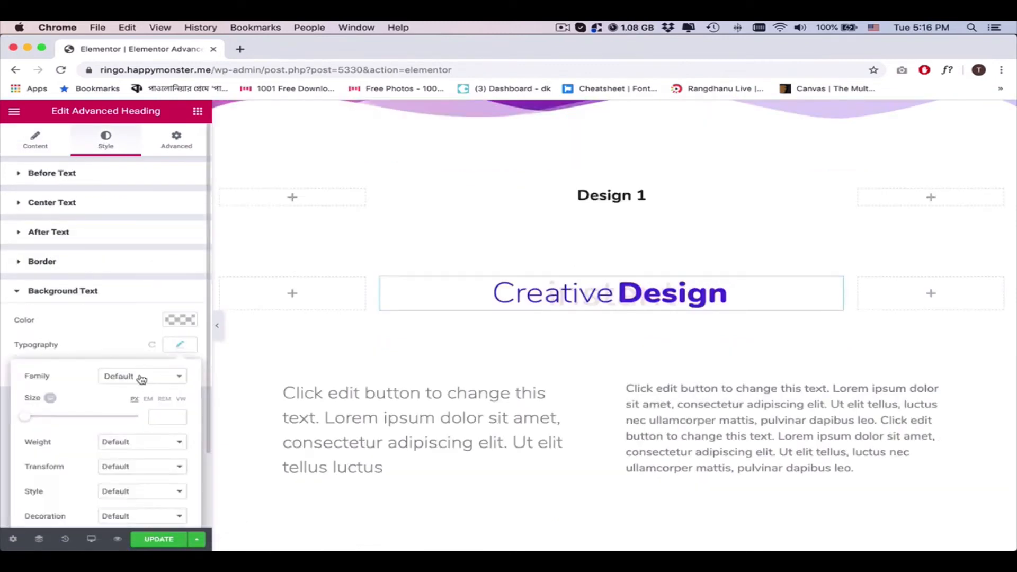
click(141, 375)
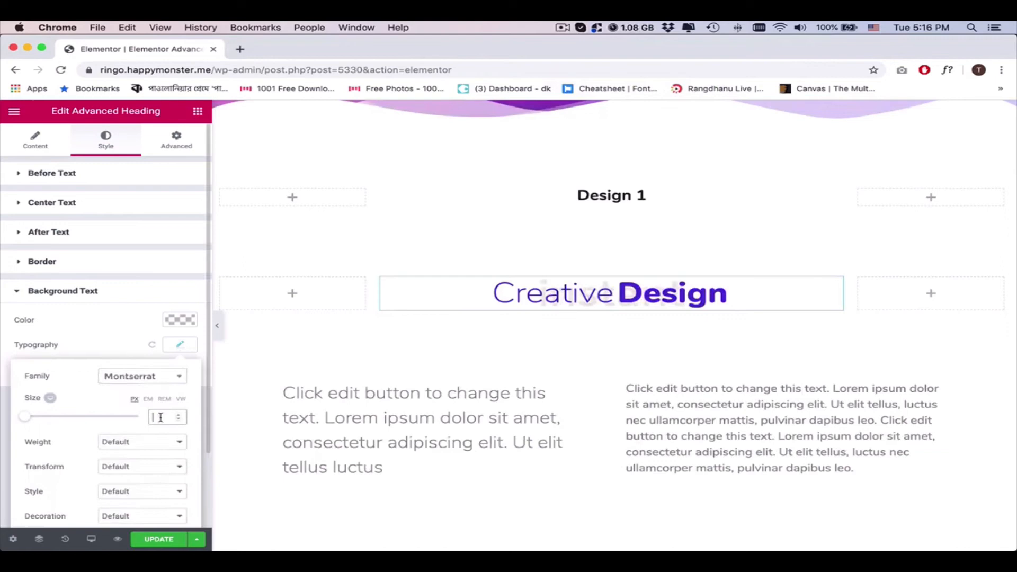
click(141, 442)
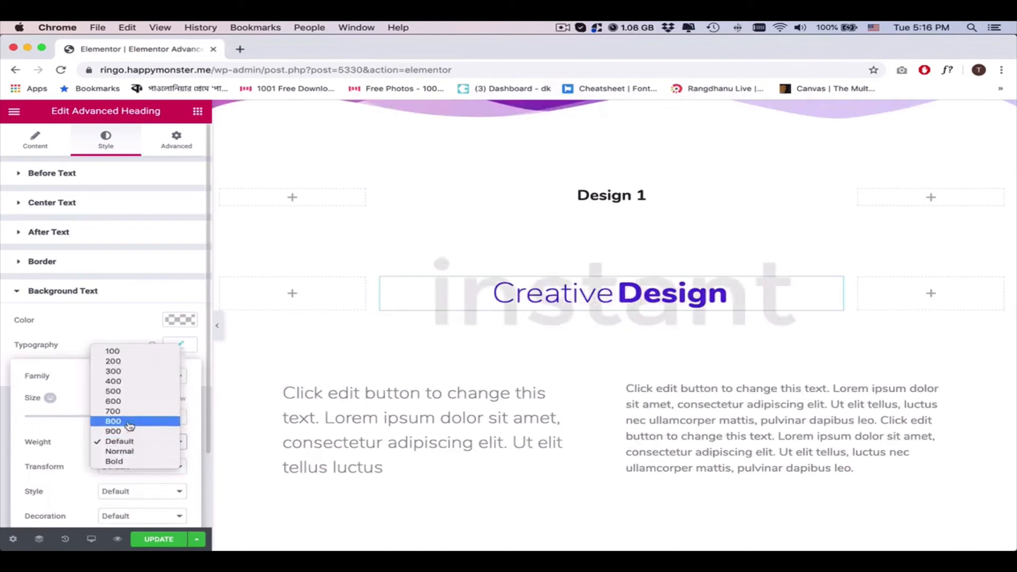
click(180, 320)
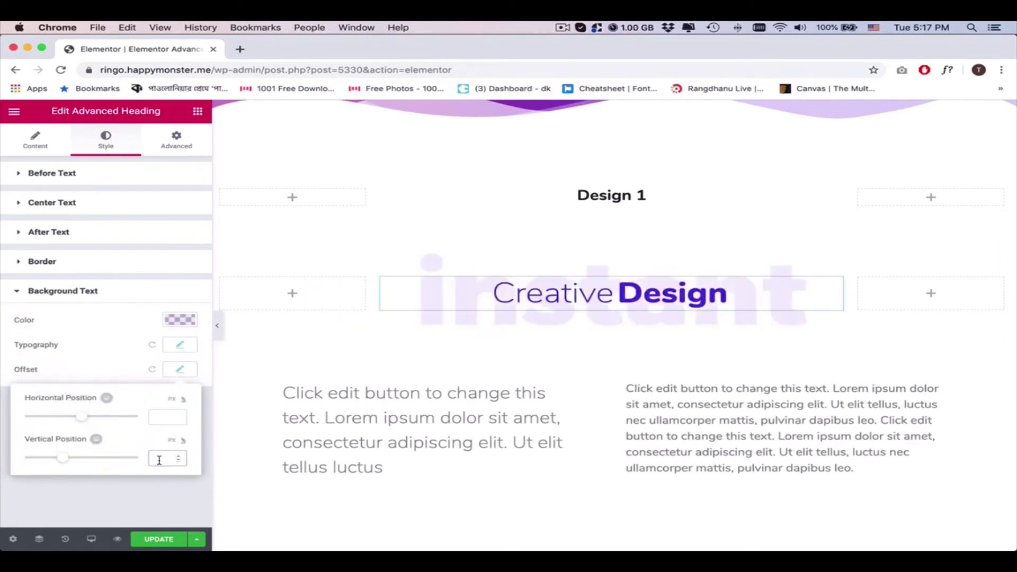
text(-8)
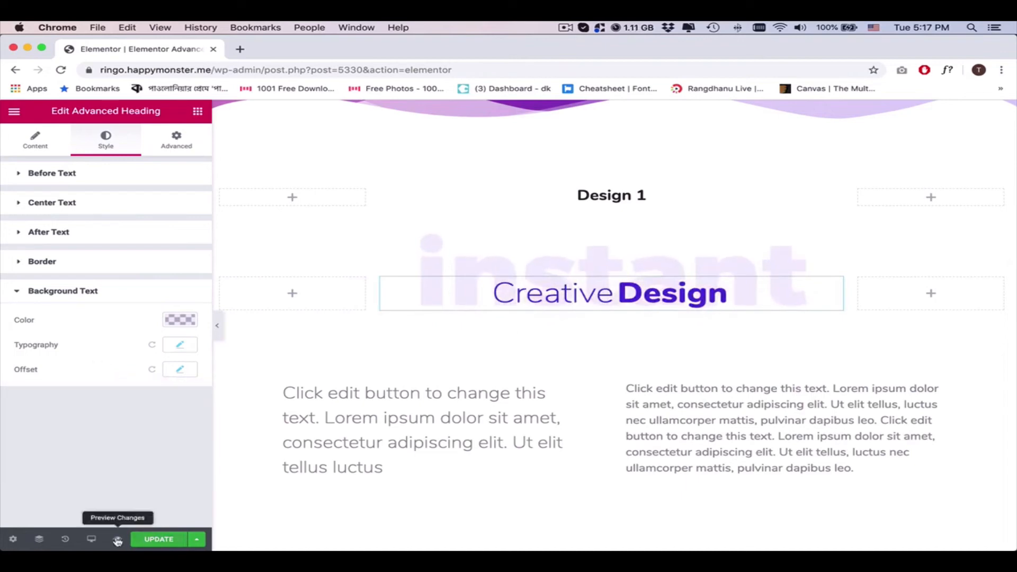
click(158, 539)
text(GOO)
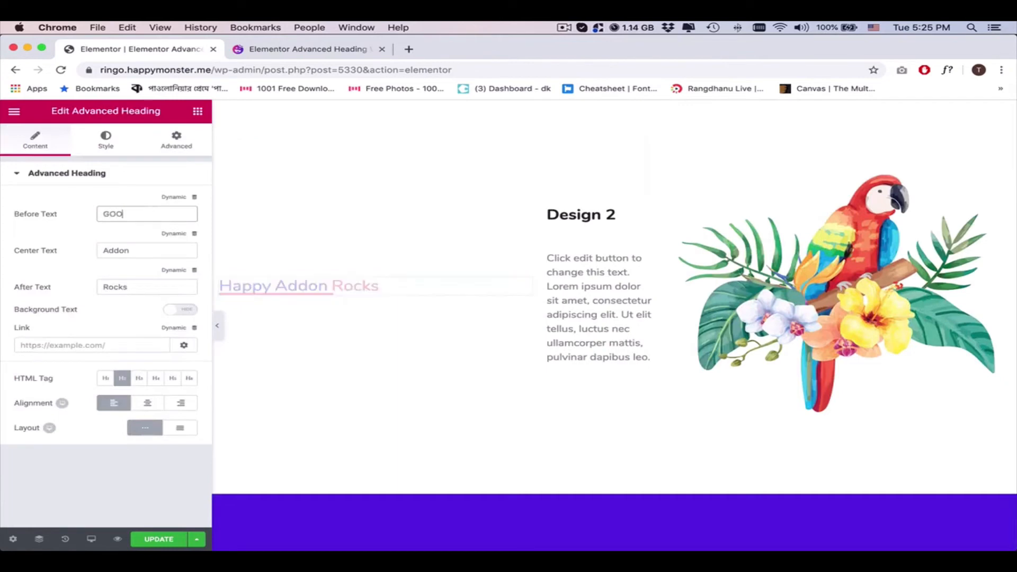
- Set the Design 2 heading to GOOD / DESIGN IS A / LANGUAGE and enable Background Text 'D'
text(DESIGN IS A)
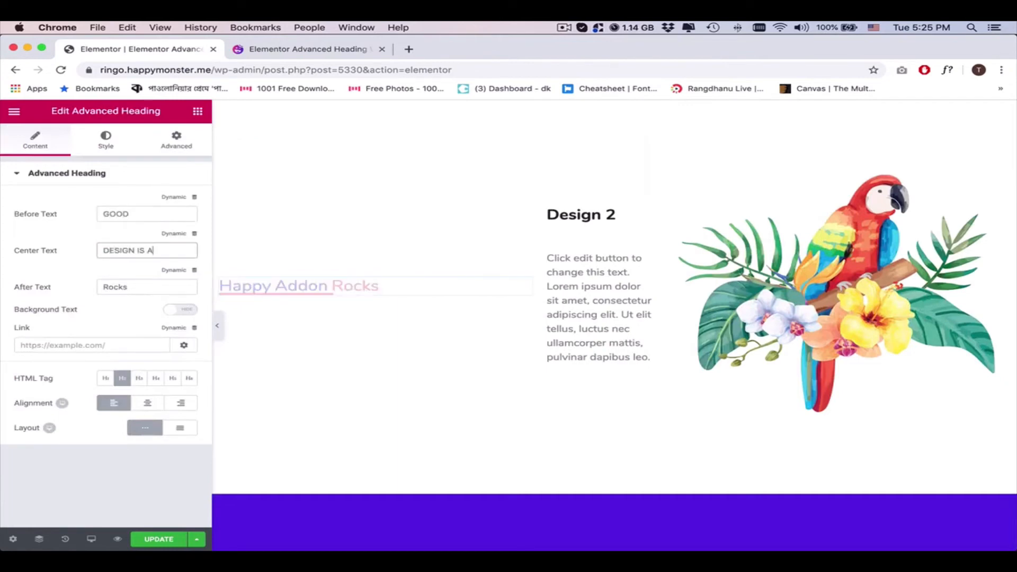
text(LANGUAGE)
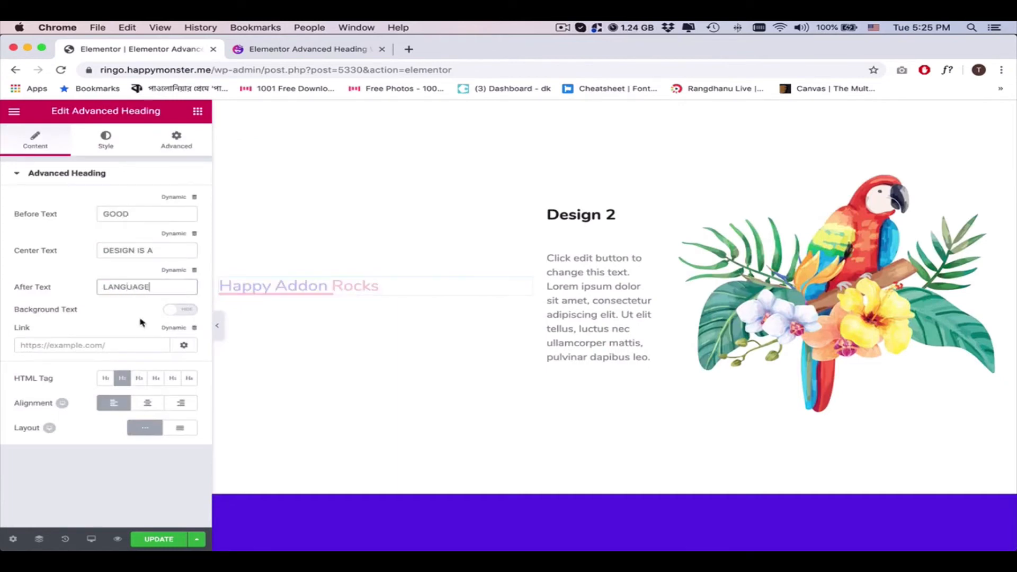
click(180, 309)
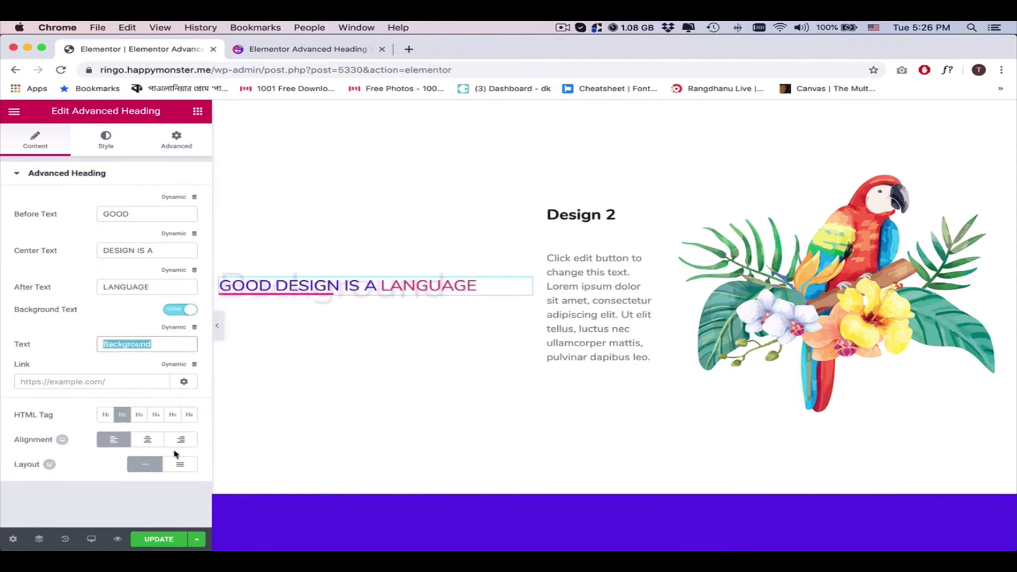
text(D)
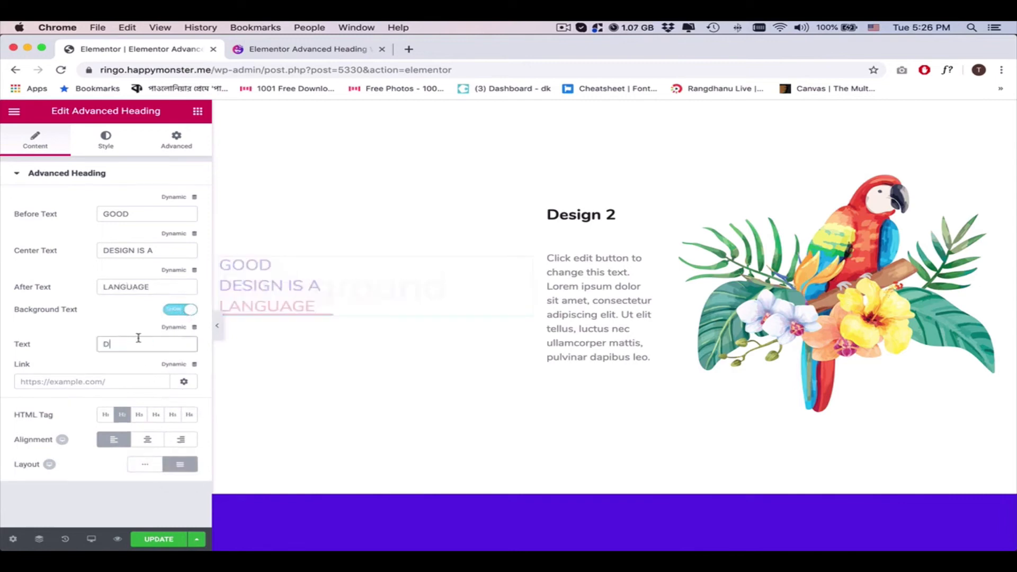
click(104, 140)
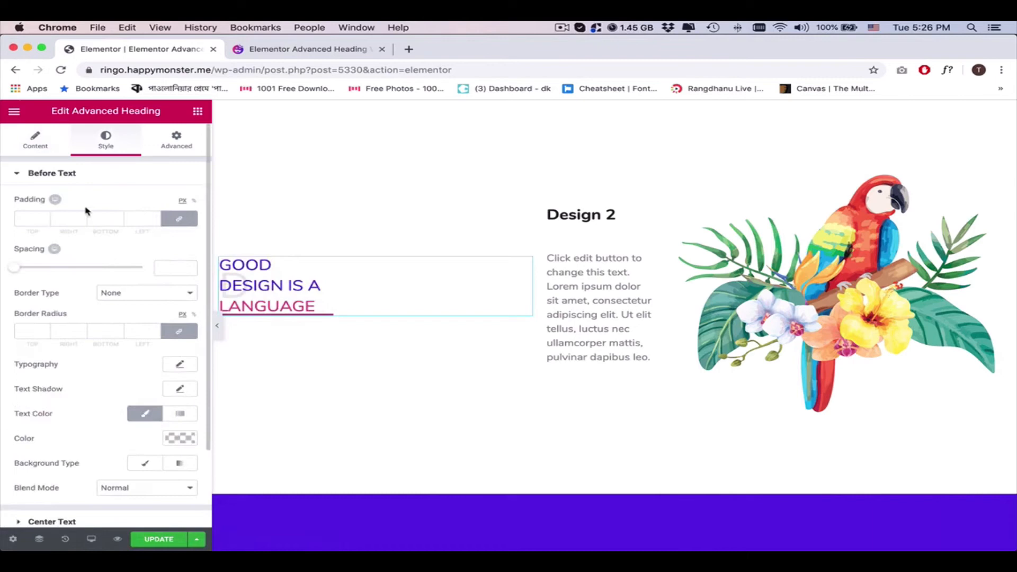
- Apply the Dosis font at a large size to the Before, Center and After text of the Design 2 heading
text(D)
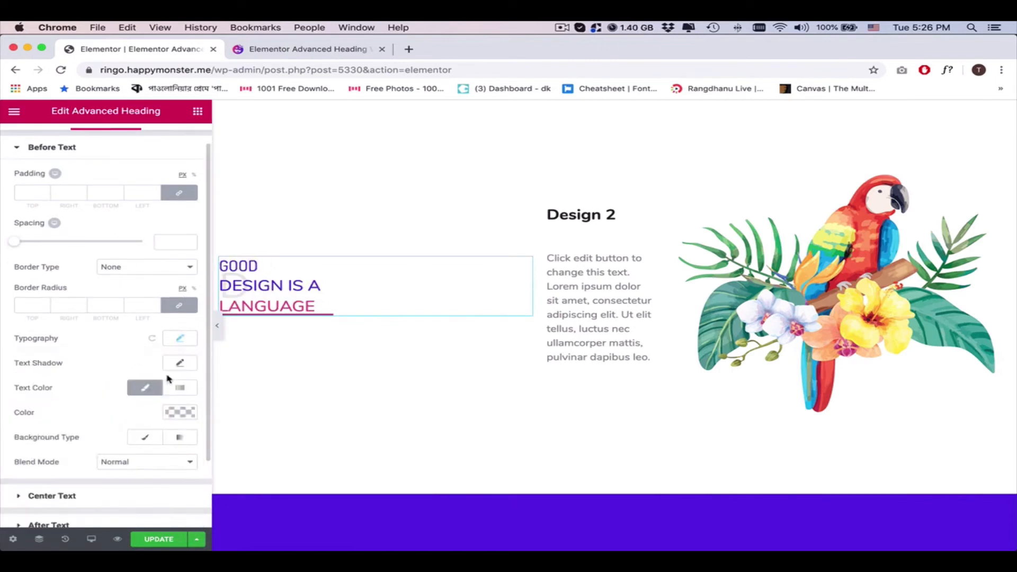
click(180, 338)
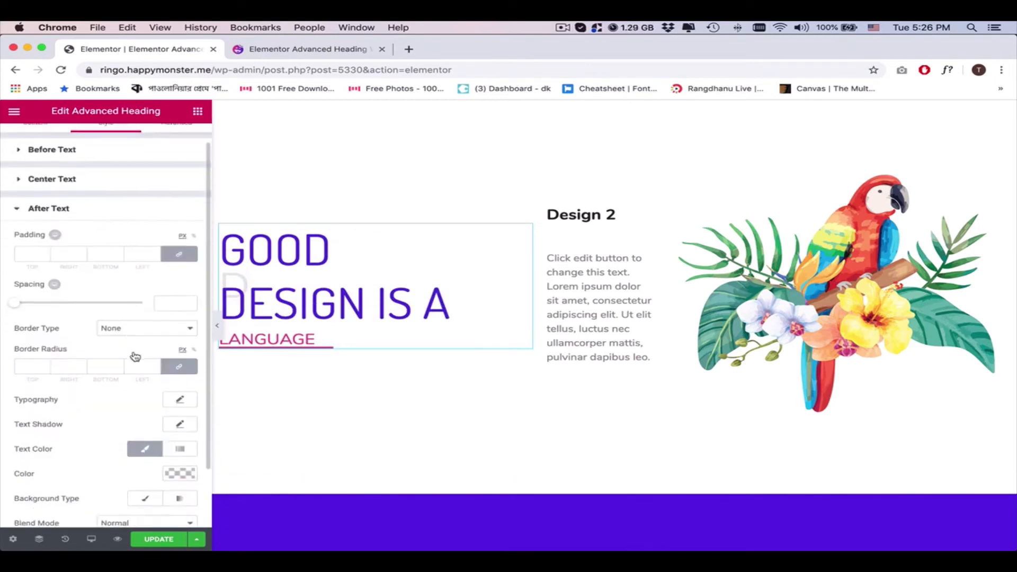
text(DOSIS)
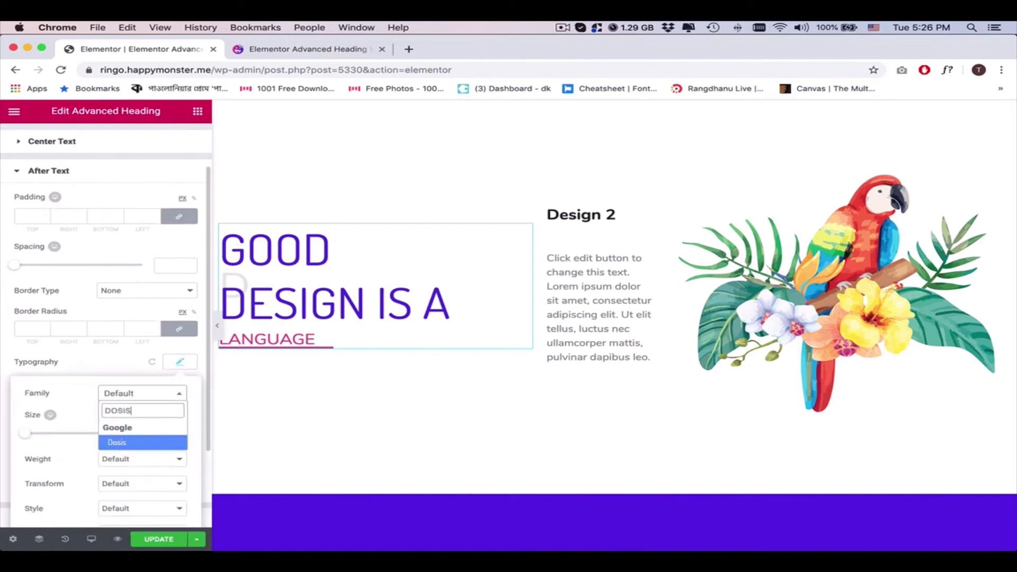
click(116, 441)
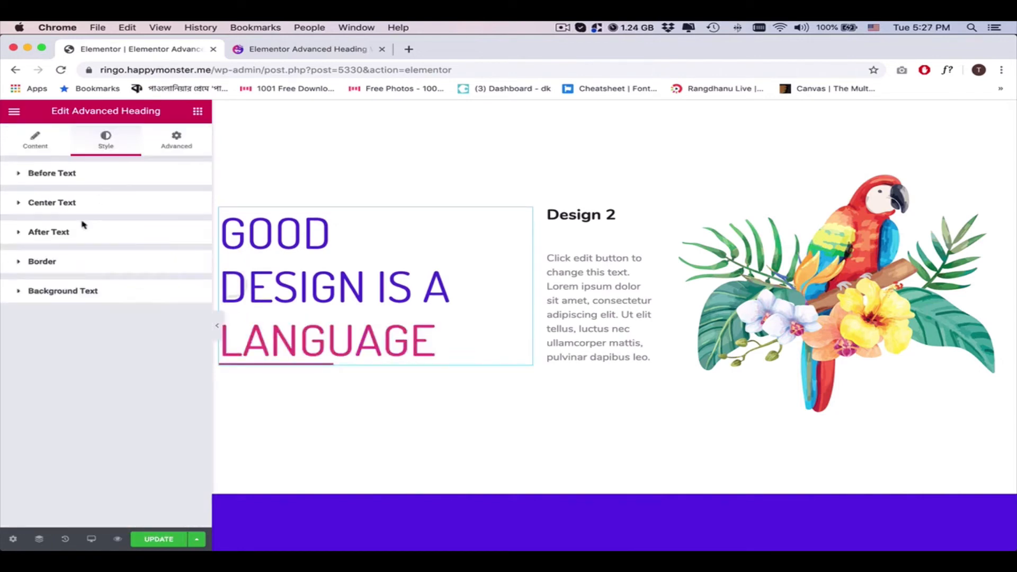
click(42, 261)
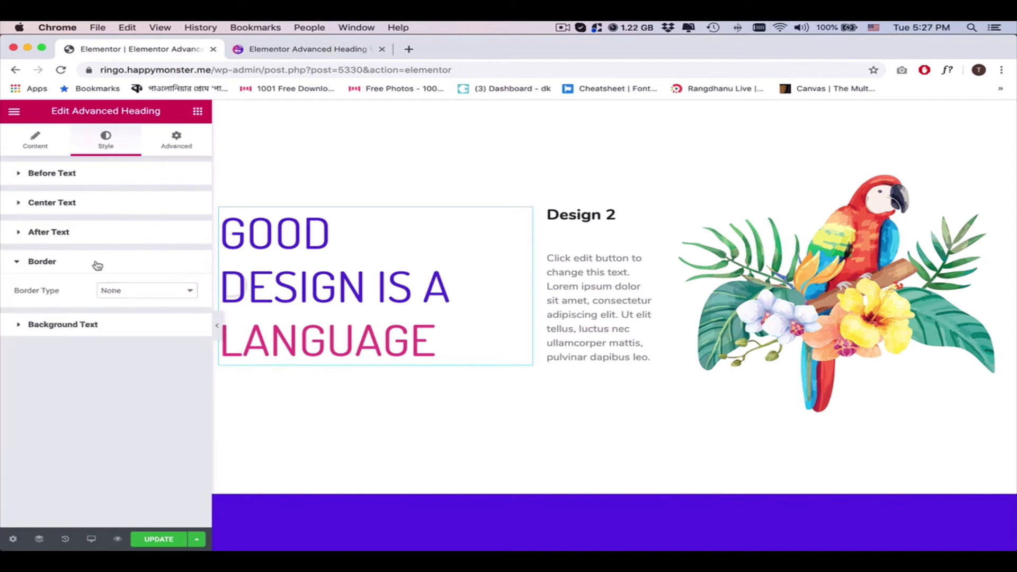
- Give the background letter D the colour #4aa89a and the Dosis font
click(52, 172)
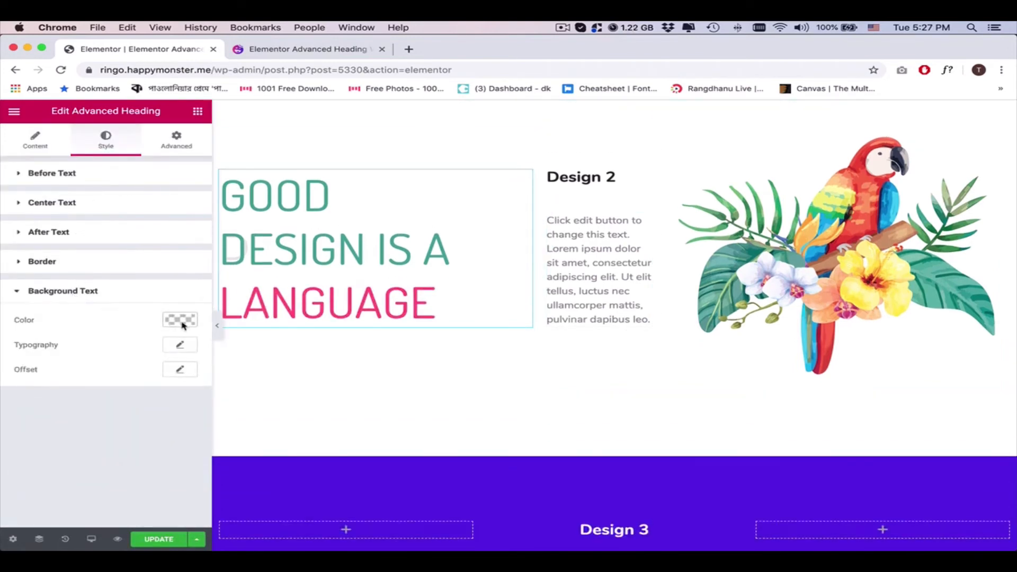
click(180, 319)
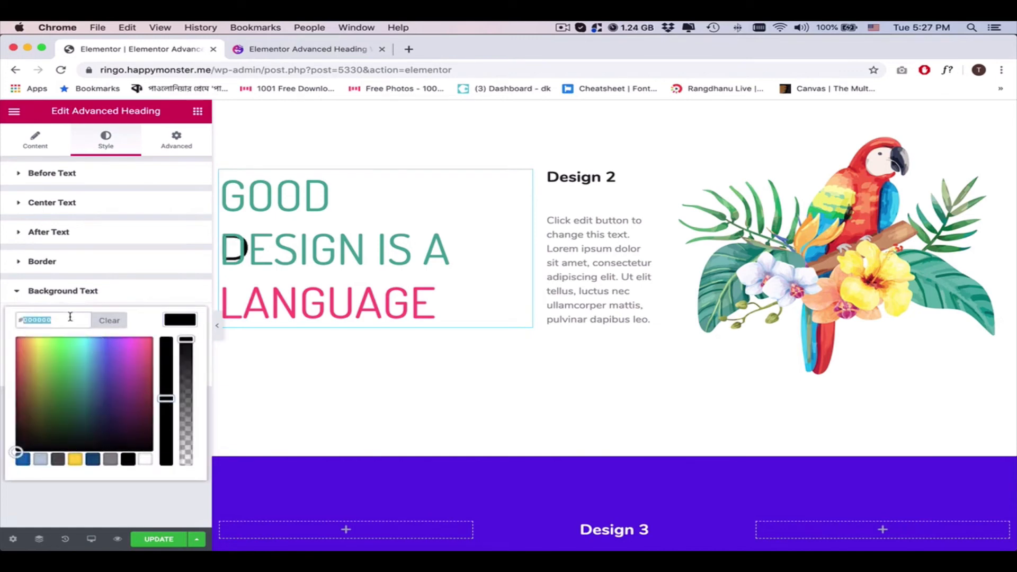
text(##4aa89a)
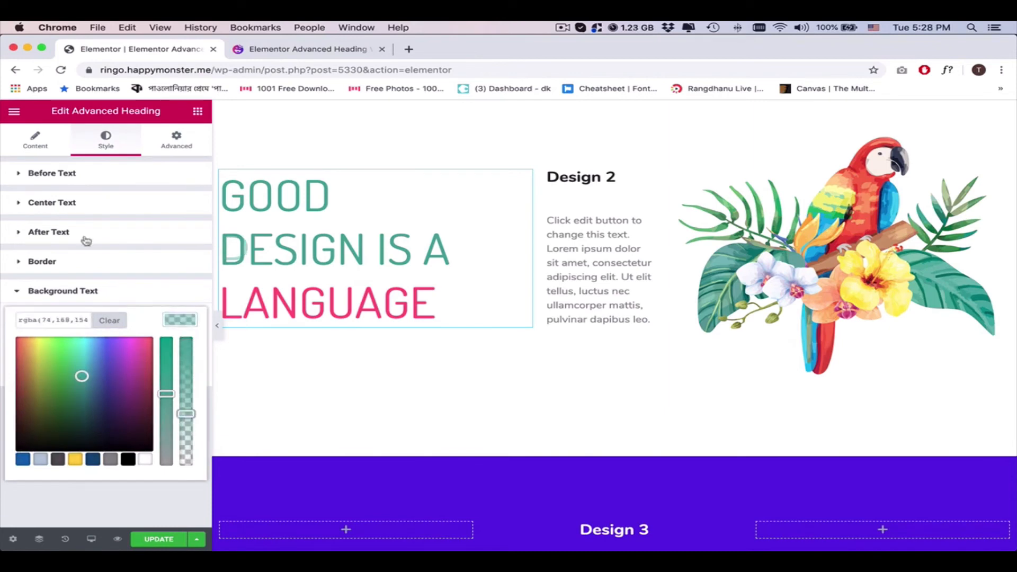
text(DOSIS)
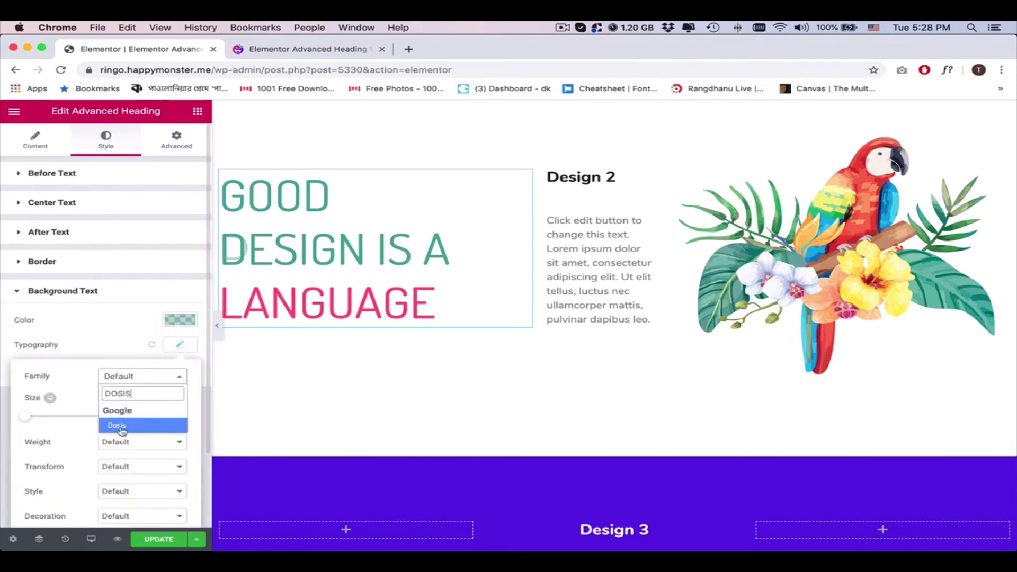
click(117, 425)
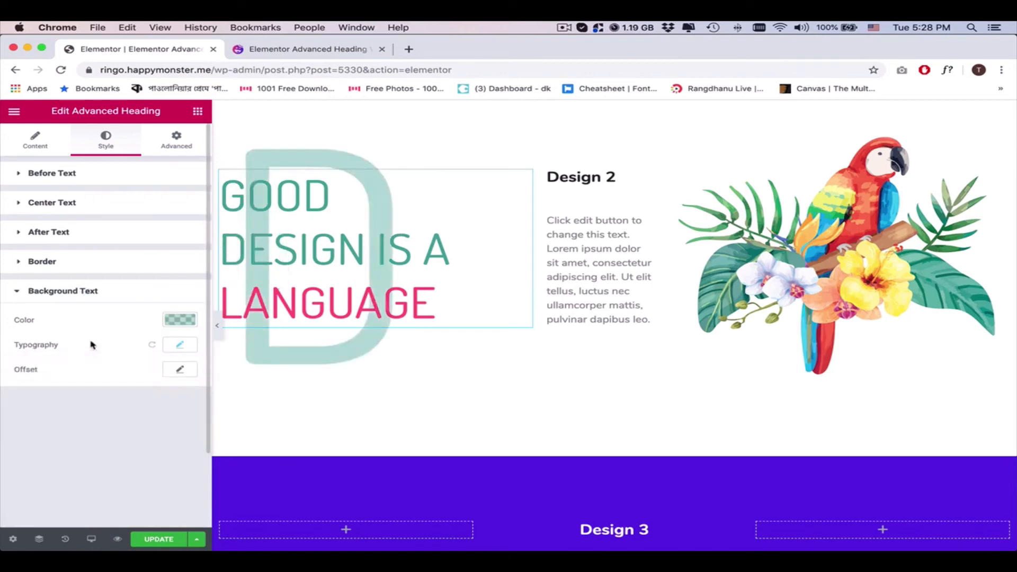
- Set the background text offset to horizontal -35 and vertical 30, shifting the D to the left
click(180, 368)
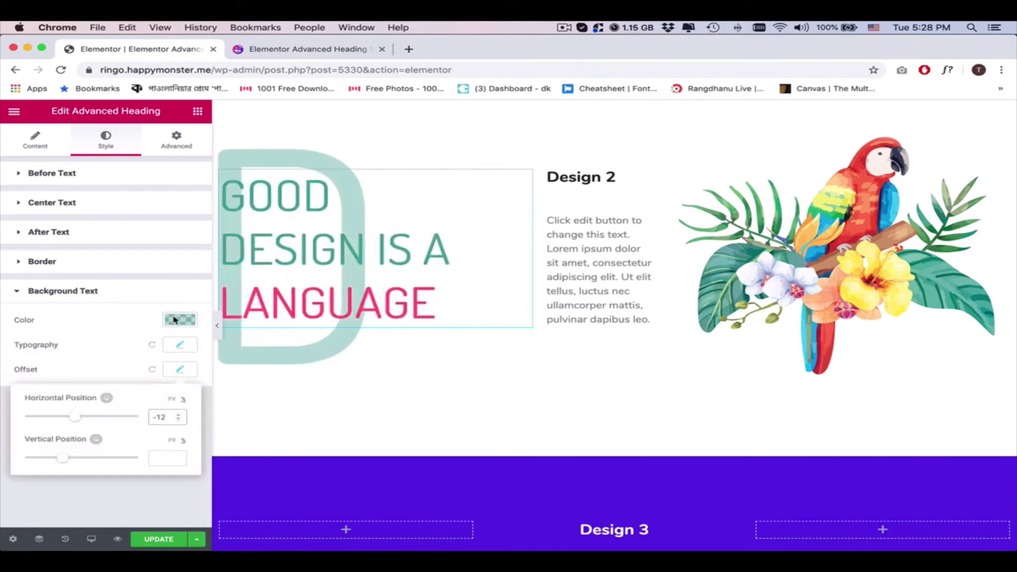
click(180, 318)
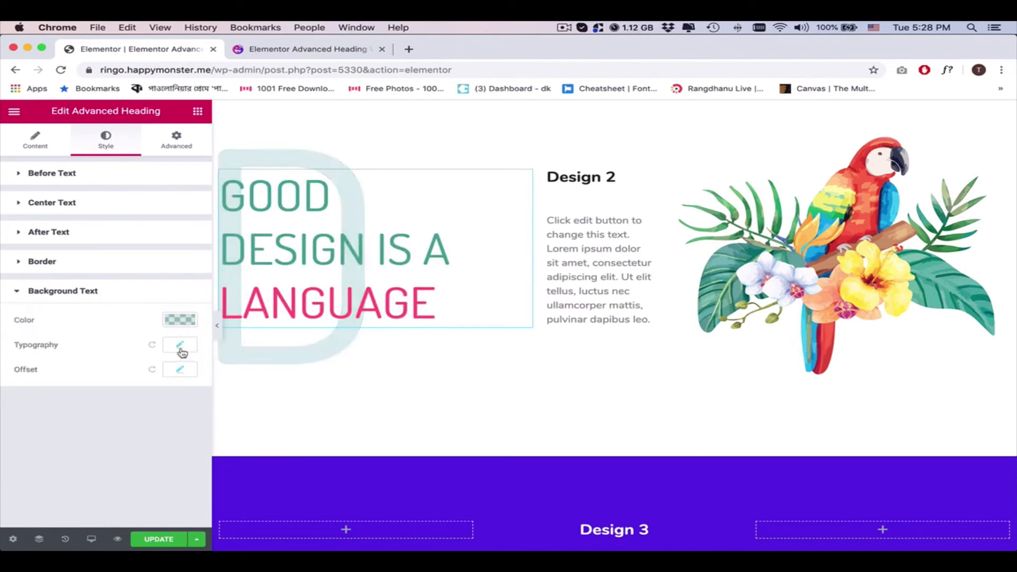
click(179, 368)
text(-35)
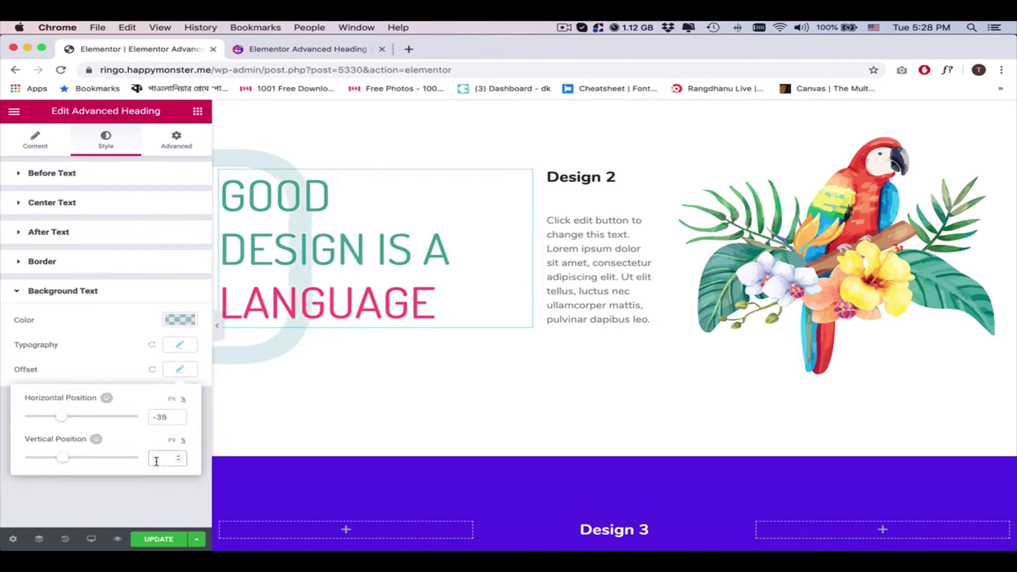
text(30)
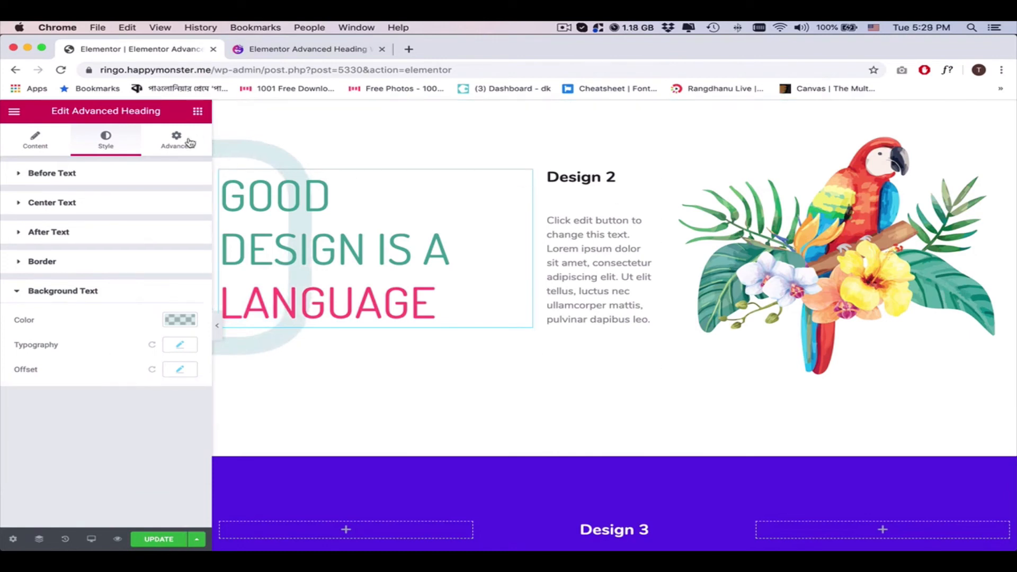
- Unlink the heading's margins in the Advanced tab and set a 76 px left margin
click(175, 140)
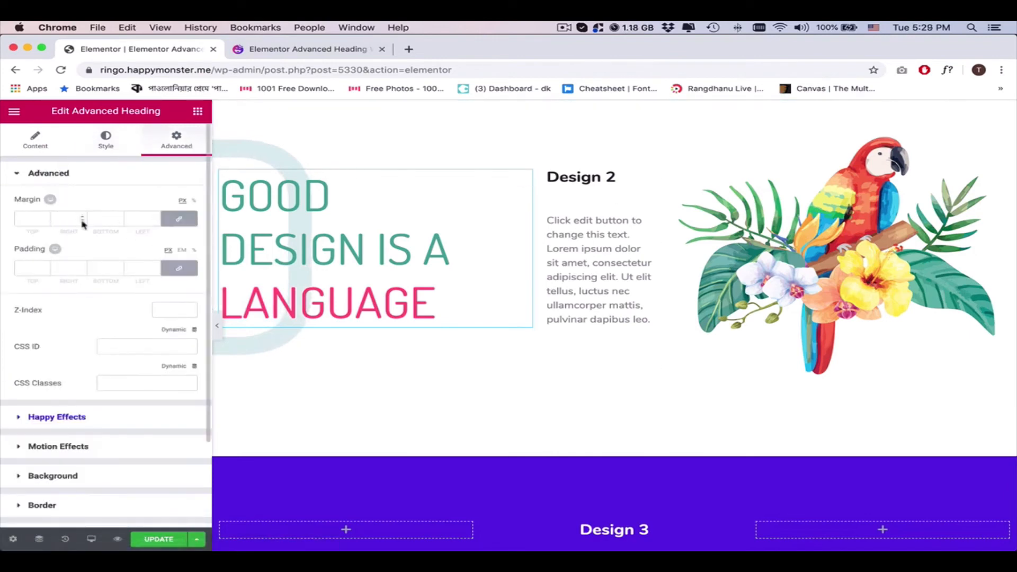
click(140, 218)
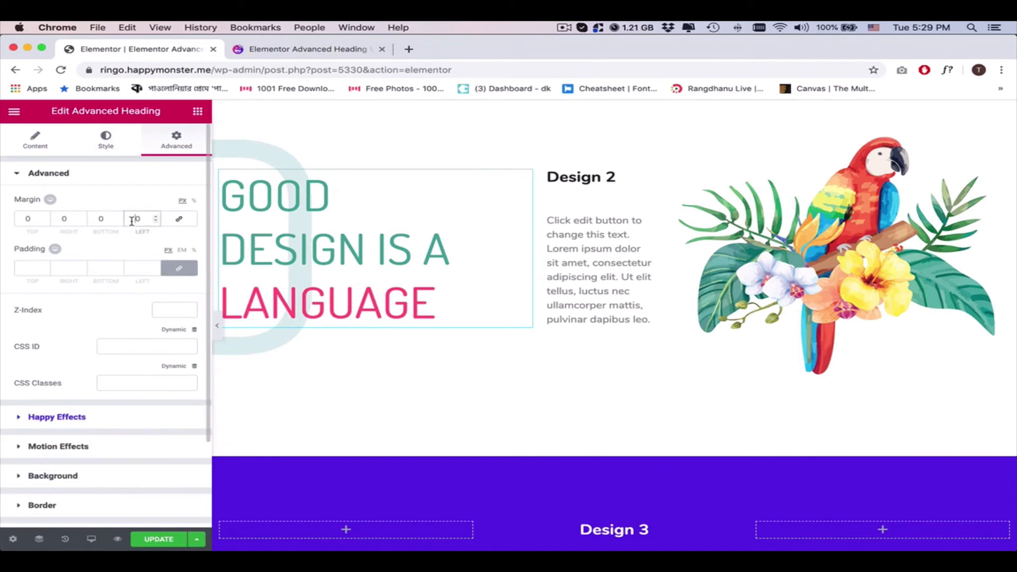
text(32)
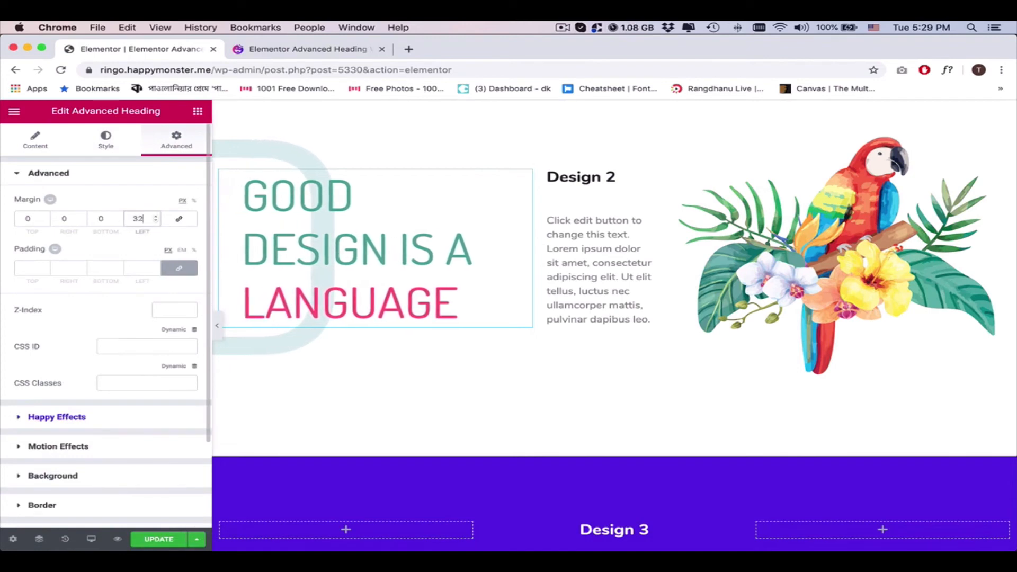
text(60)
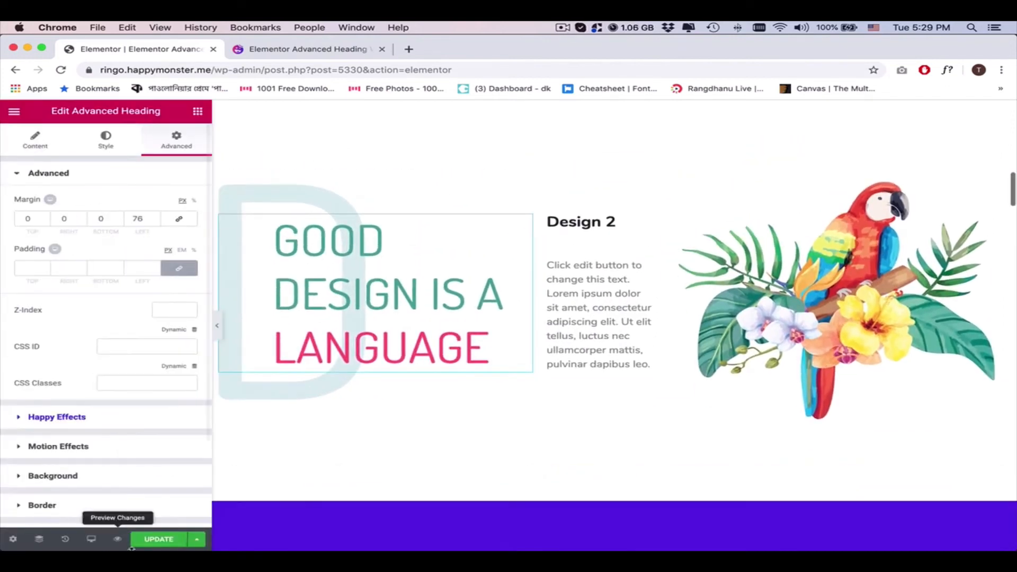
- Preview the page with the latest changes and scroll through the live preview
click(158, 539)
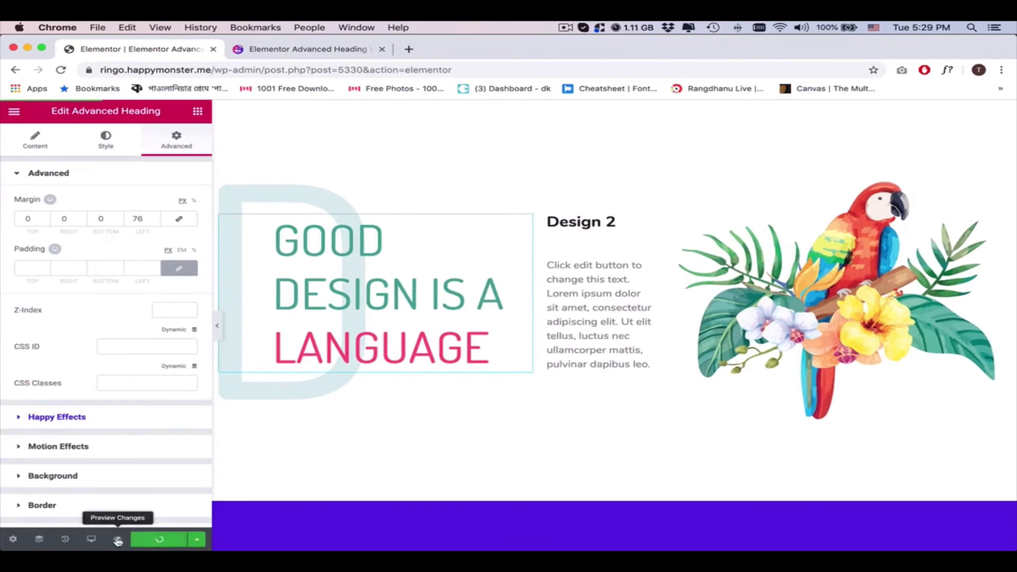
click(118, 539)
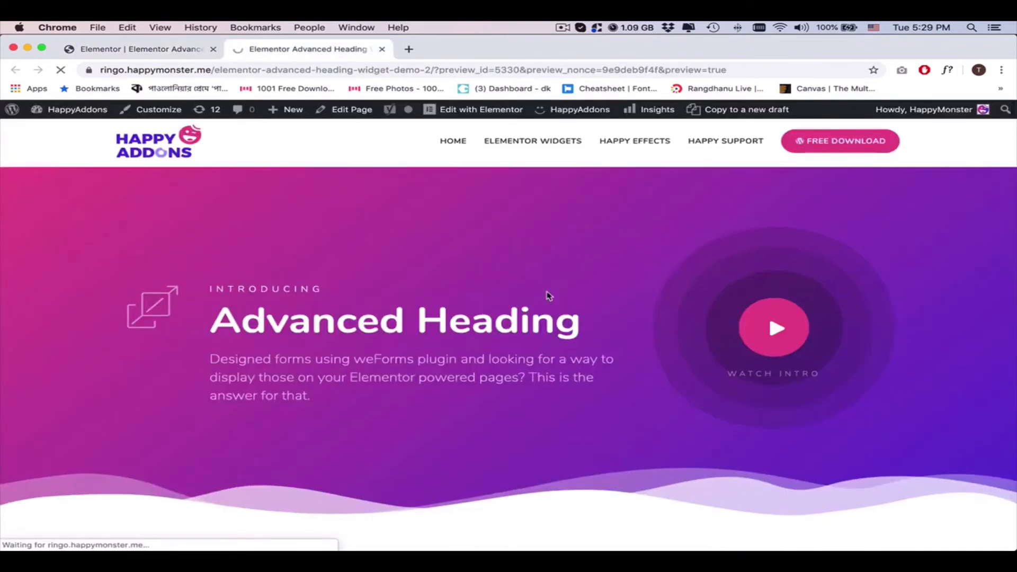
scroll(down, 3)
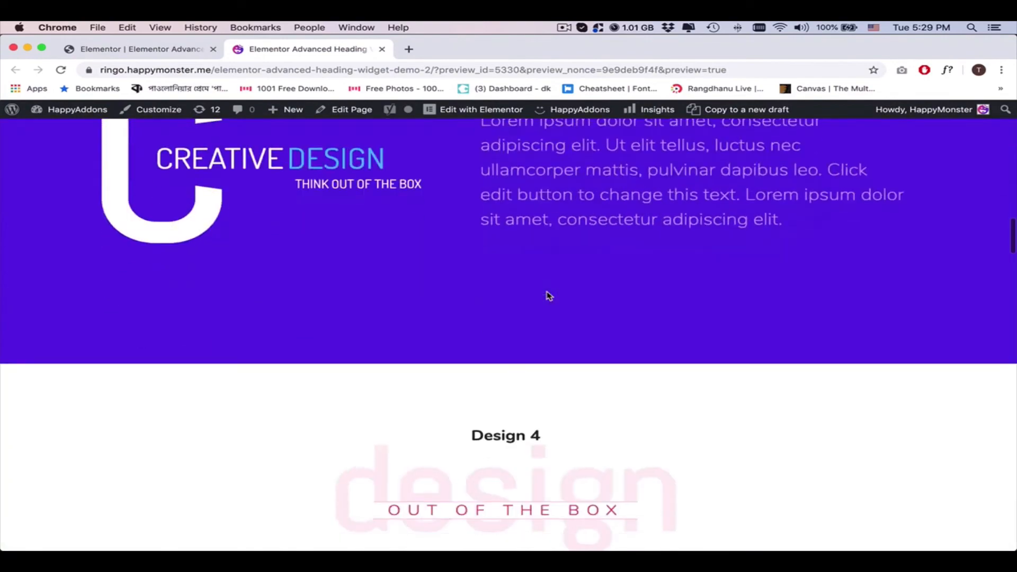
scroll(down, 3)
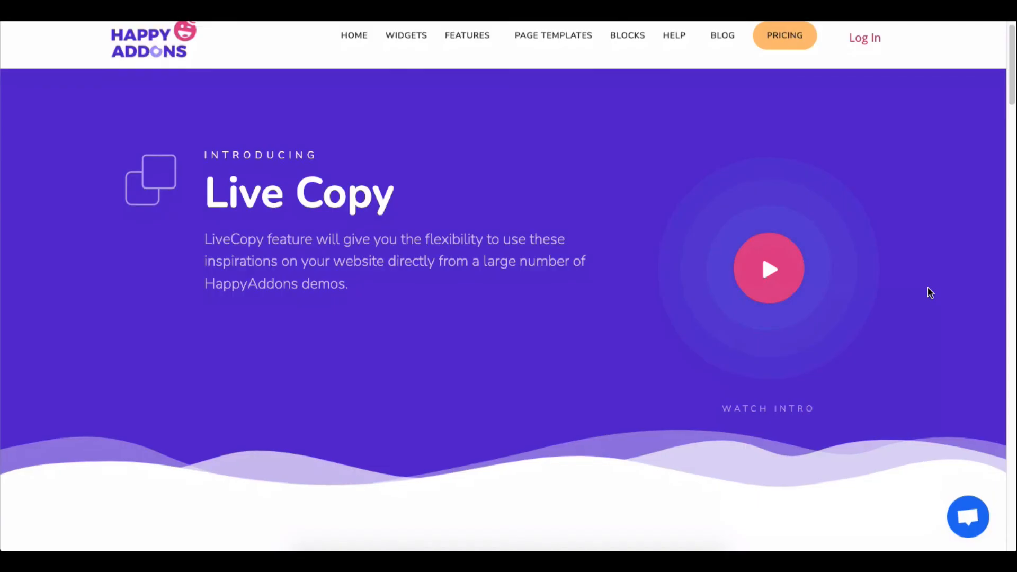
- Browse the Live Copy heading demos down to Design 4 and 5, then copy Design 4 to own site
click(769, 269)
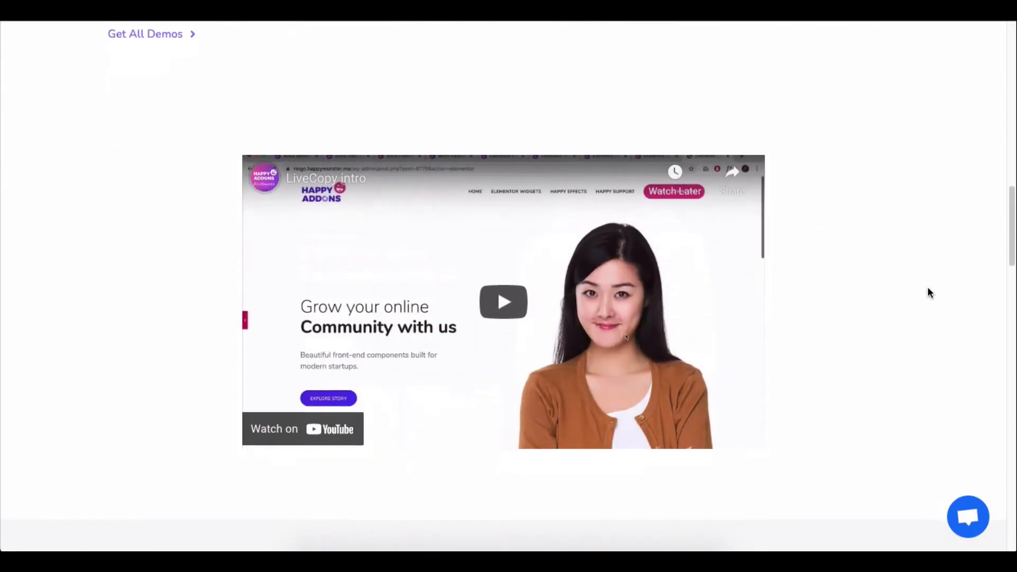
scroll(down, 3)
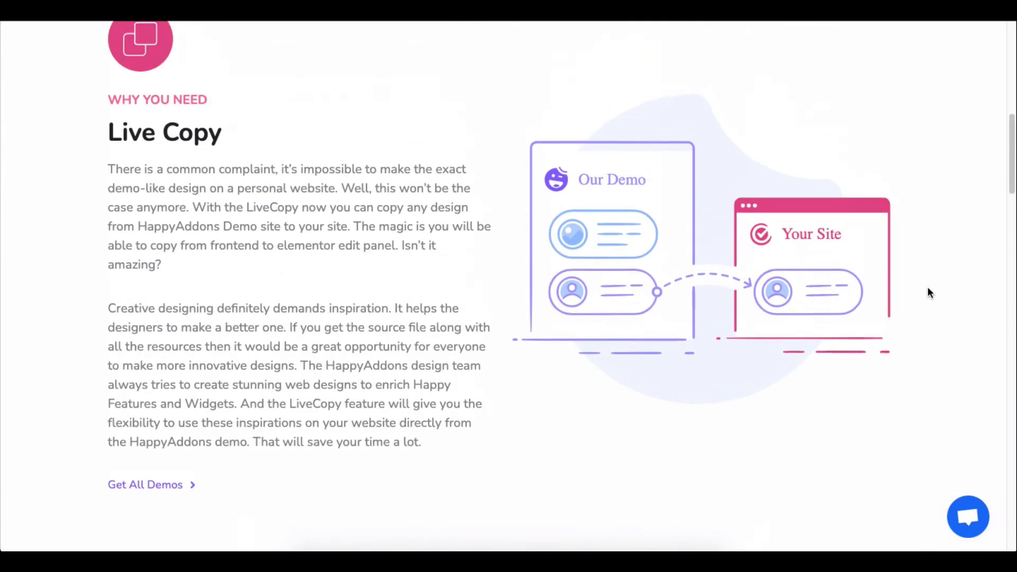
scroll(up, 3)
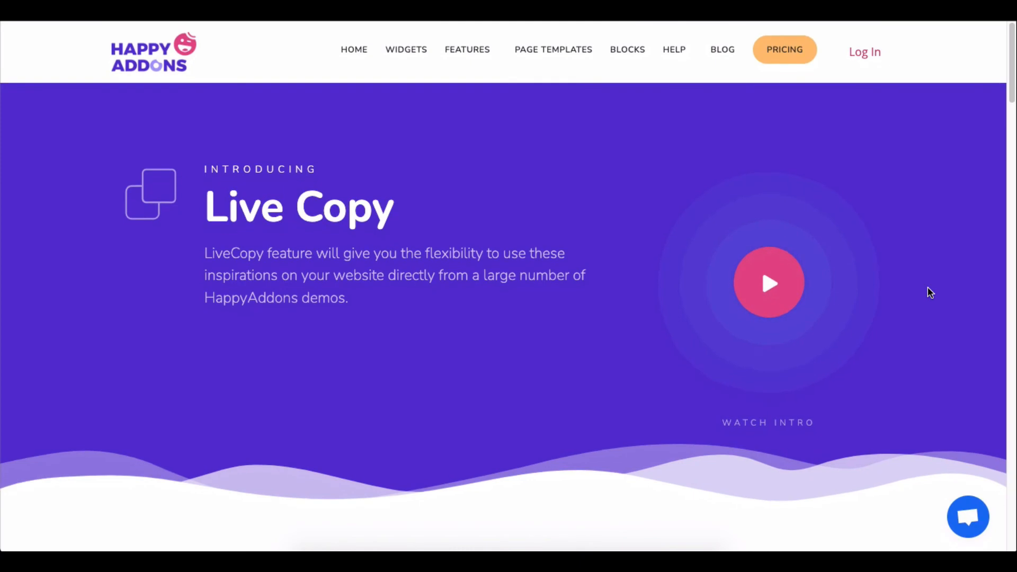
scroll(down, 3)
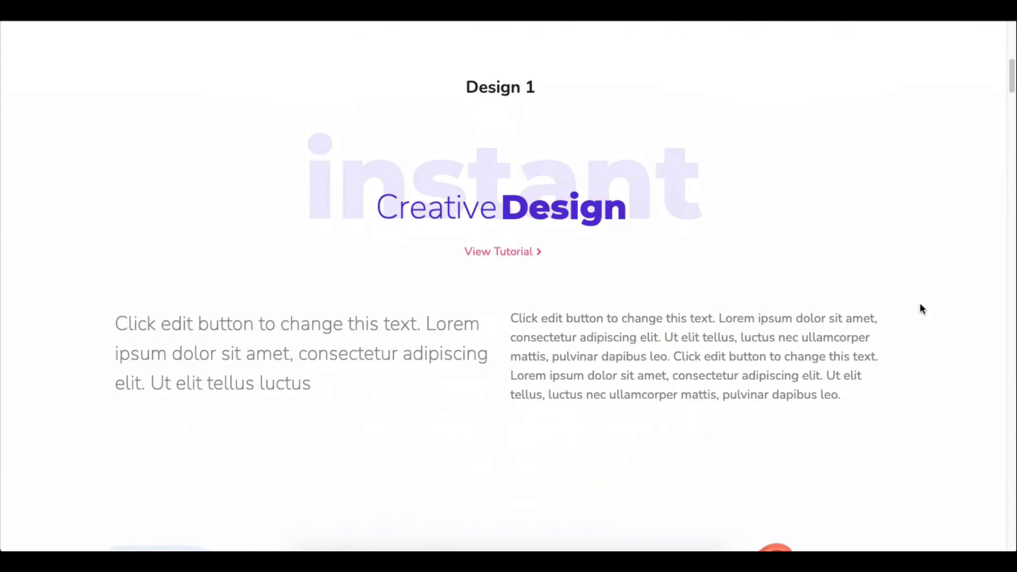
scroll(down, 3)
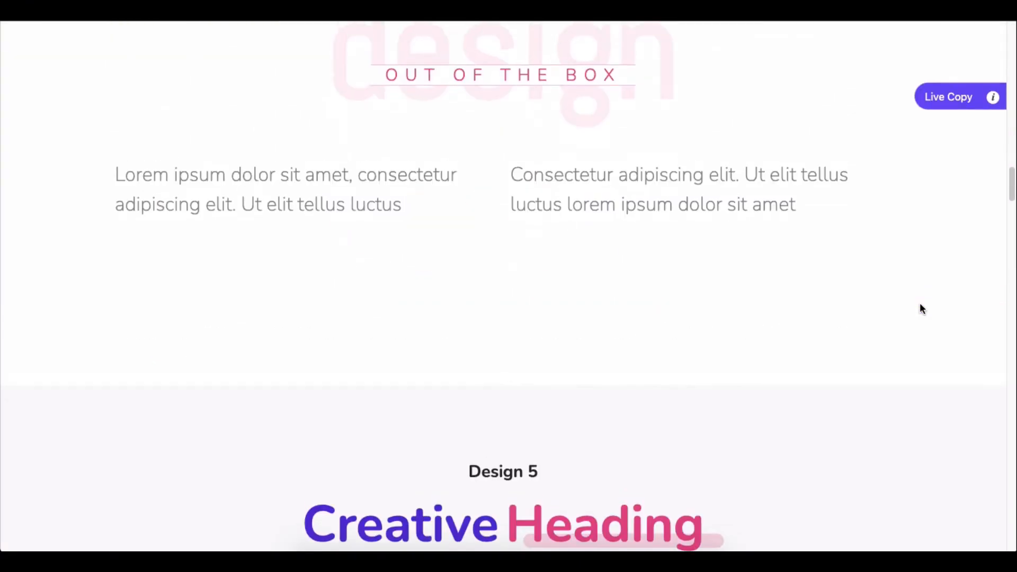
click(948, 96)
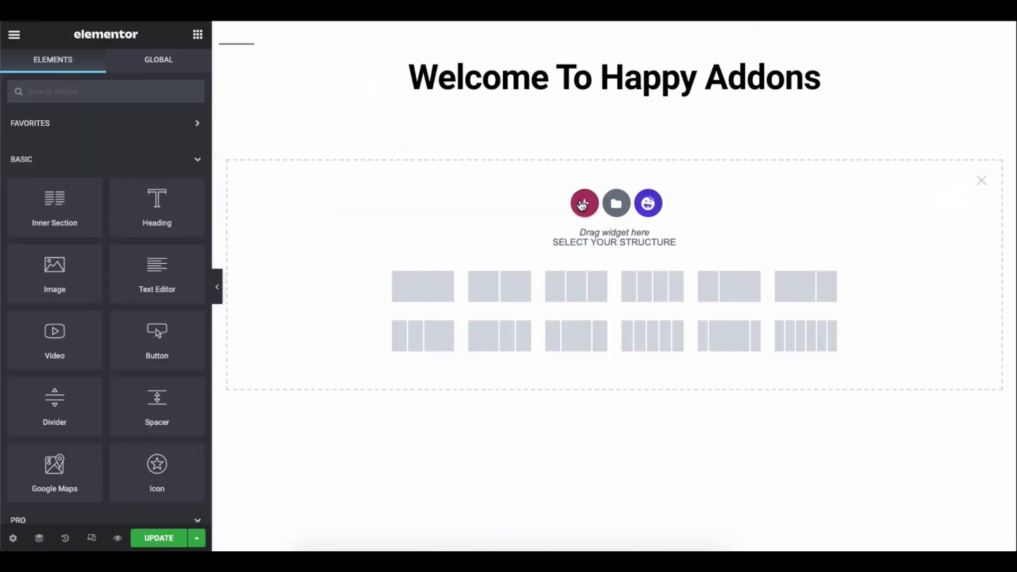
- Add an empty single-column section below the 'Welcome To Happy Addons' title
click(583, 204)
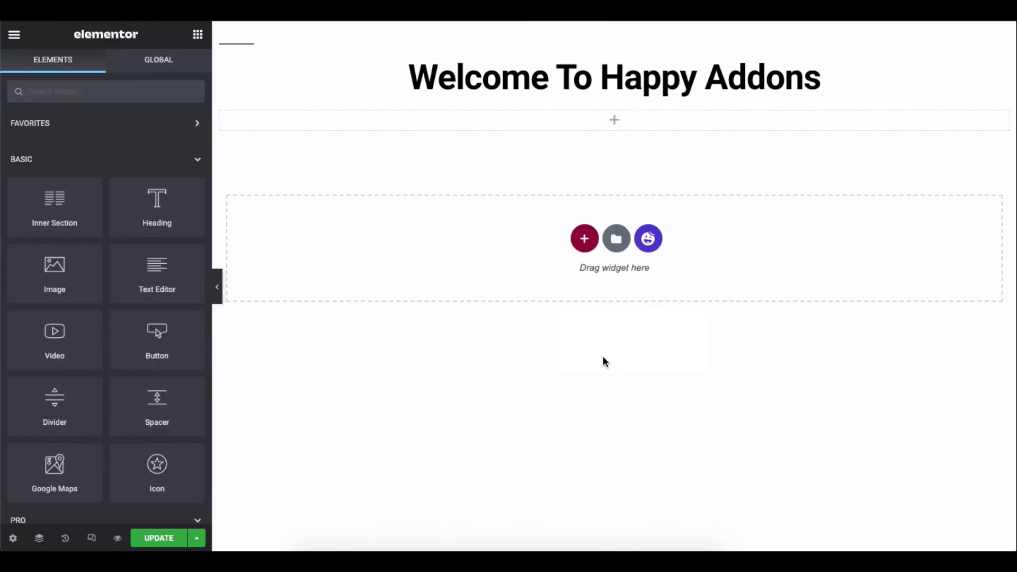